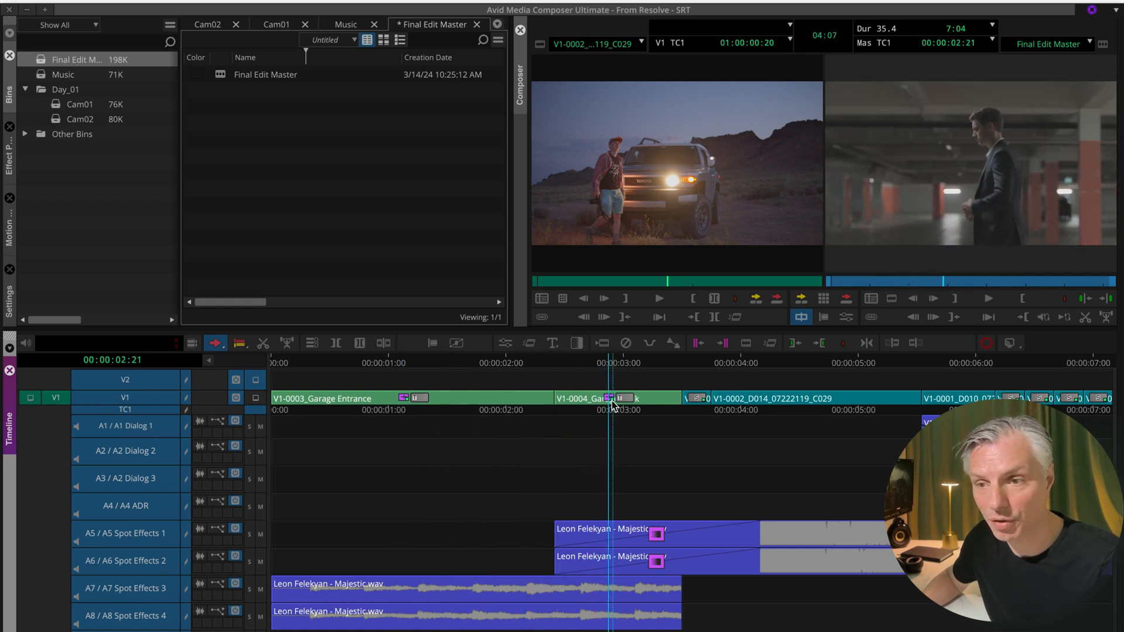
- Configure an AAF export of Final Edit Master with audio tracks included
click(516, 398)
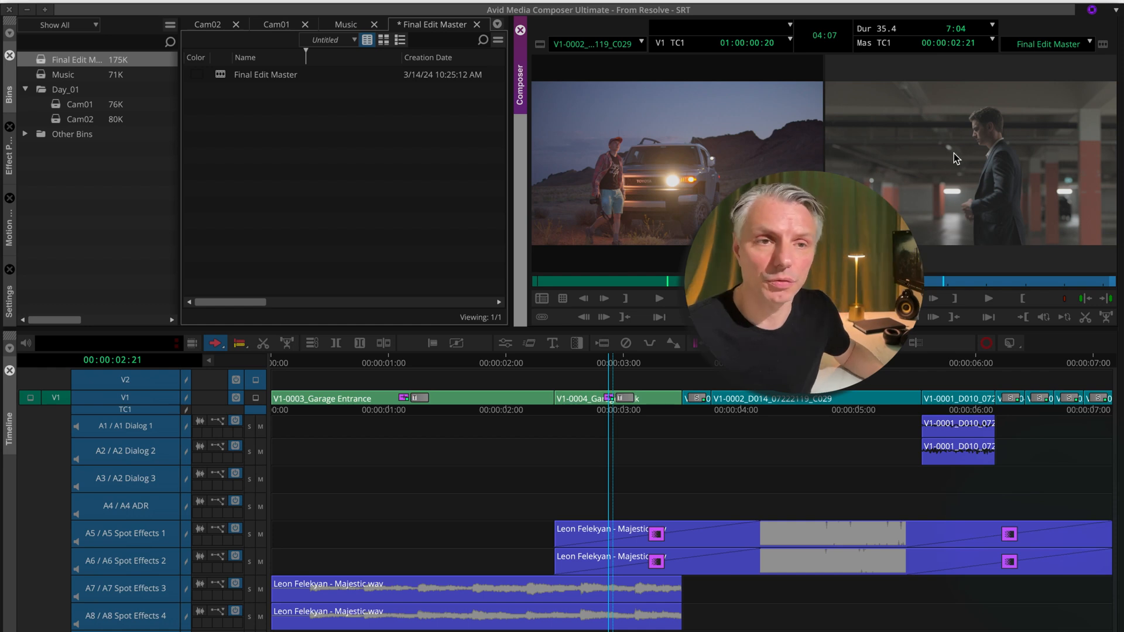
mouse_move(959, 162)
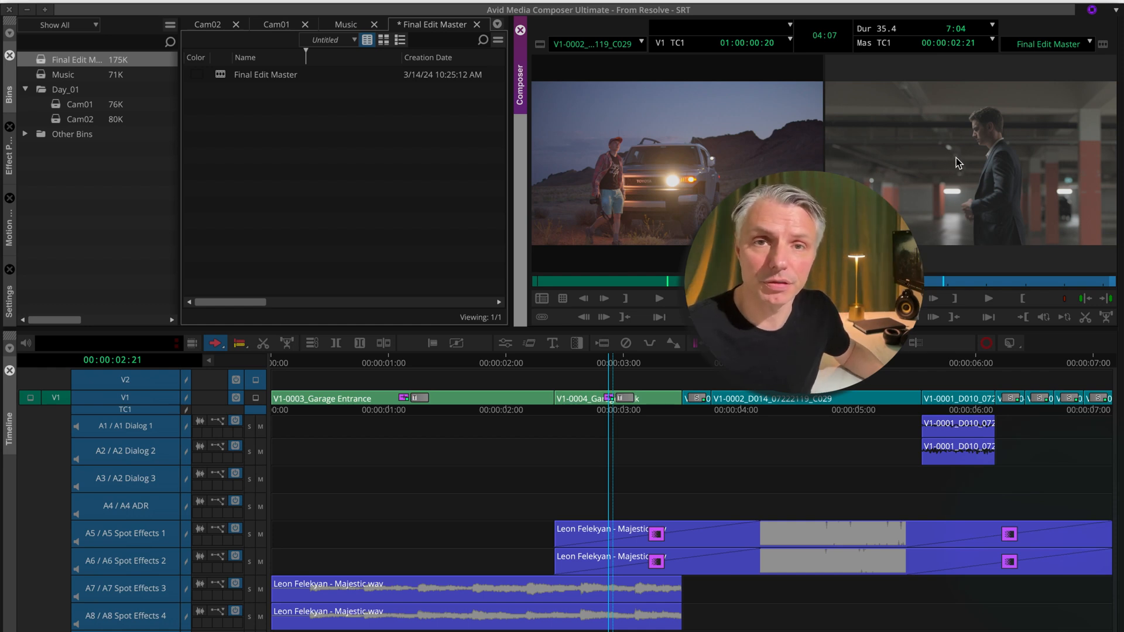
right_click(950, 149)
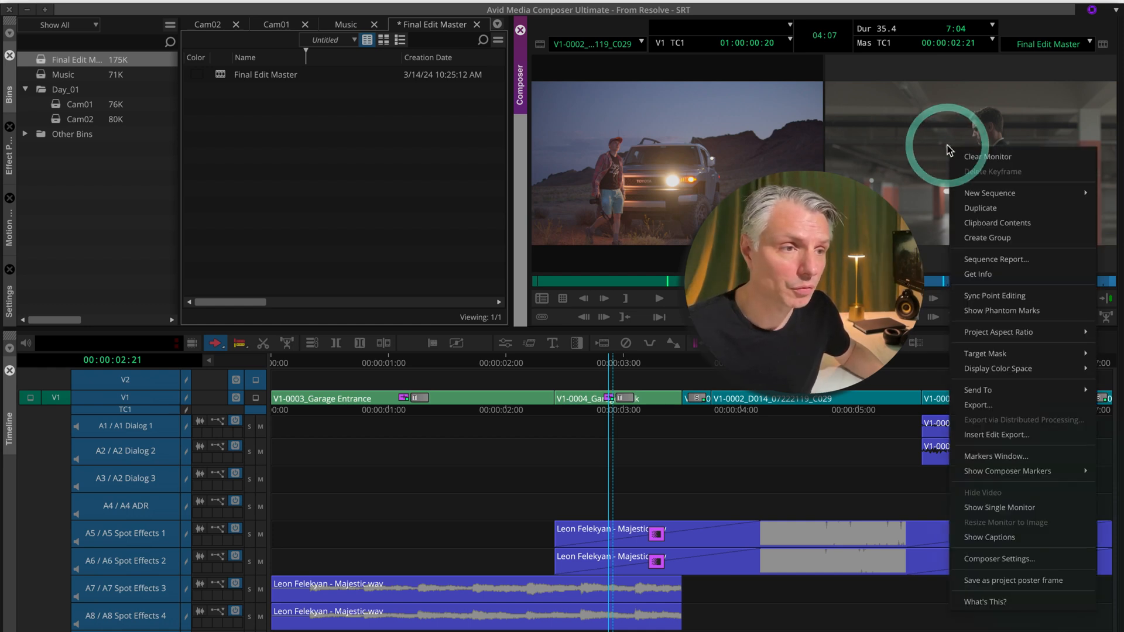
mouse_move(1018, 332)
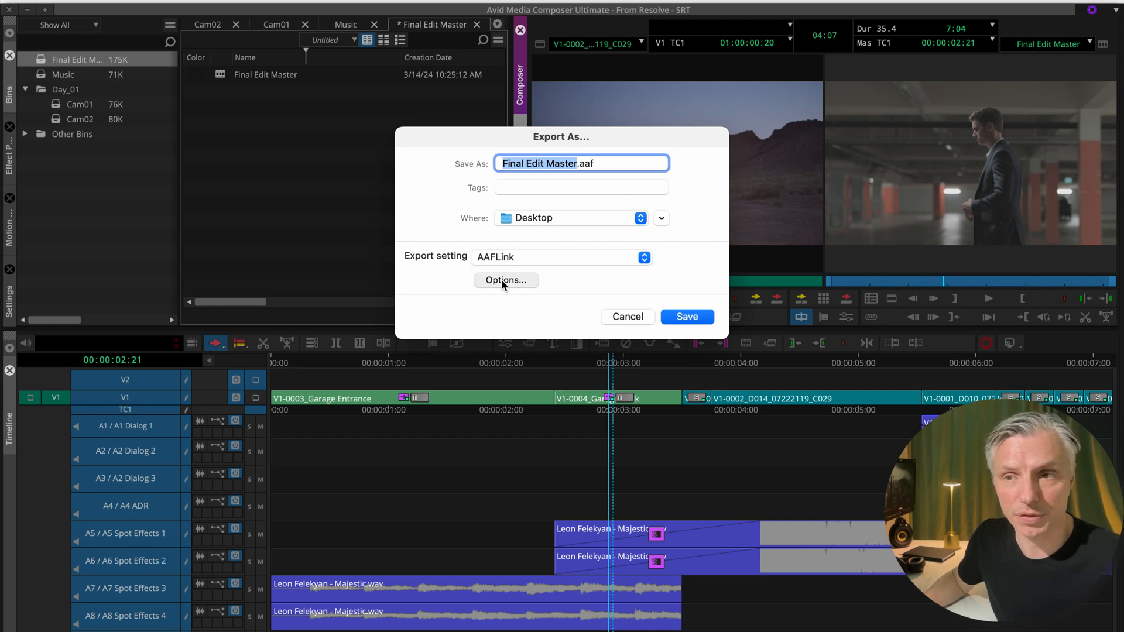
click(506, 280)
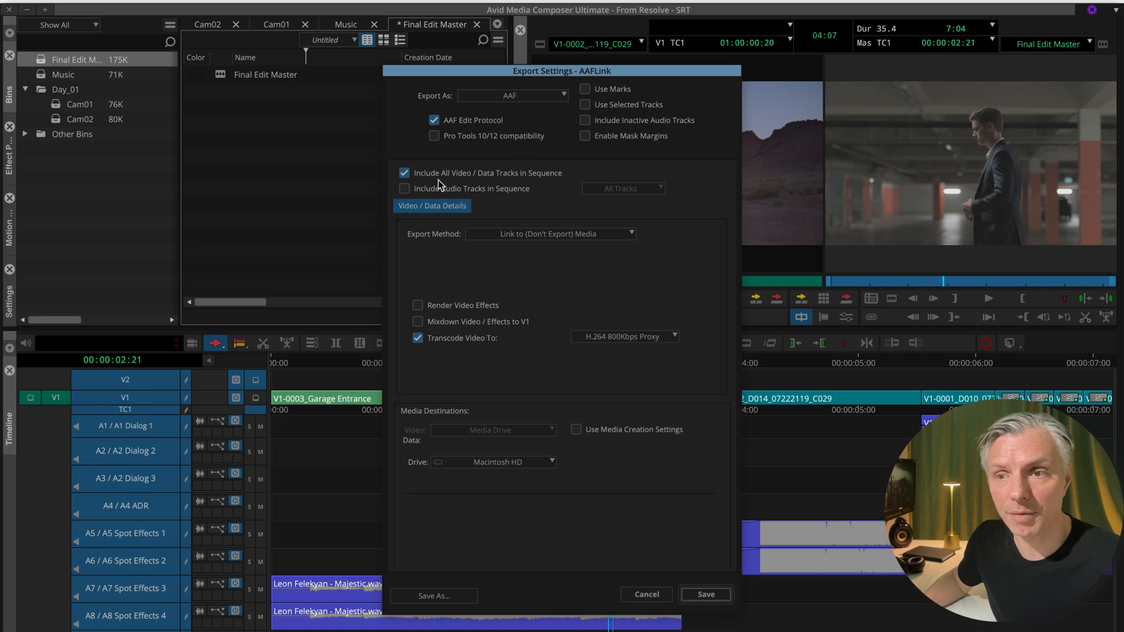
mouse_move(524, 188)
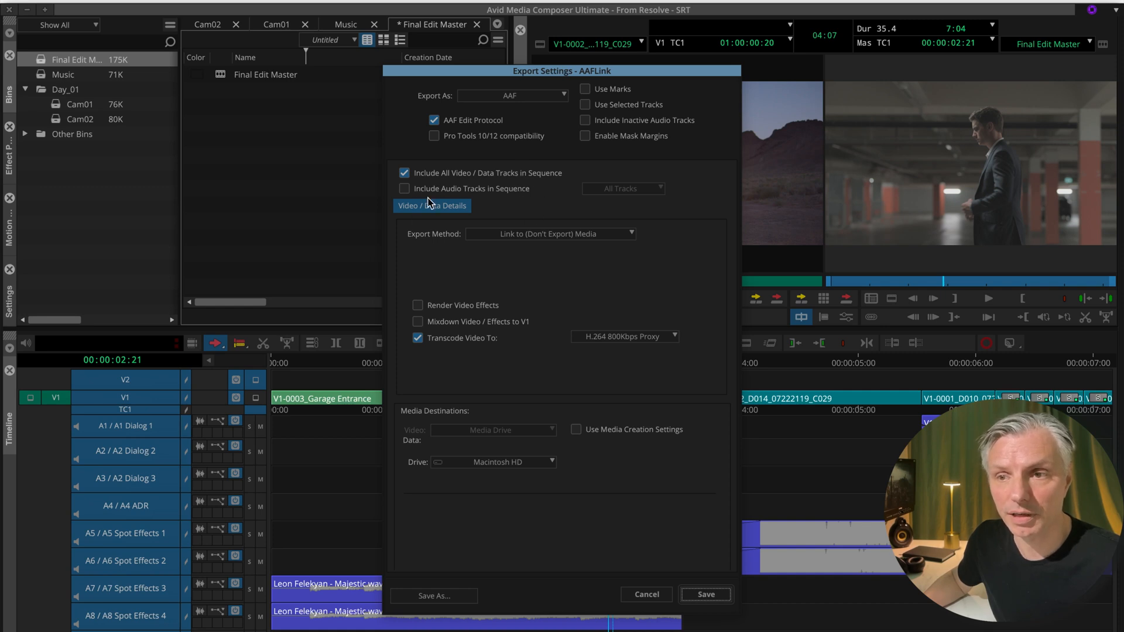
click(404, 189)
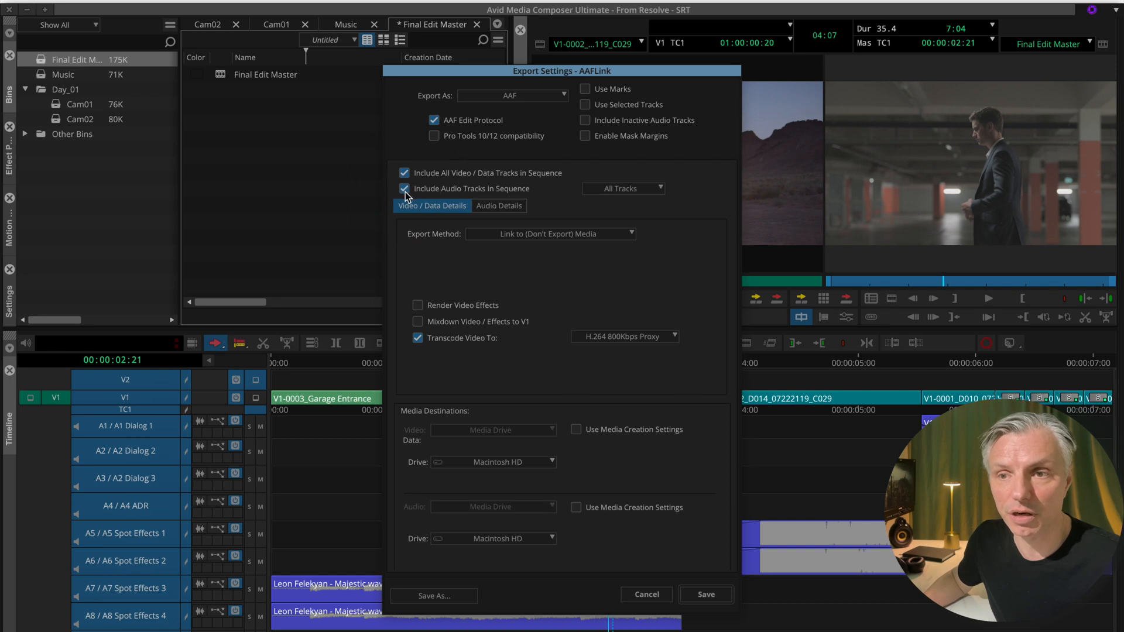
click(405, 188)
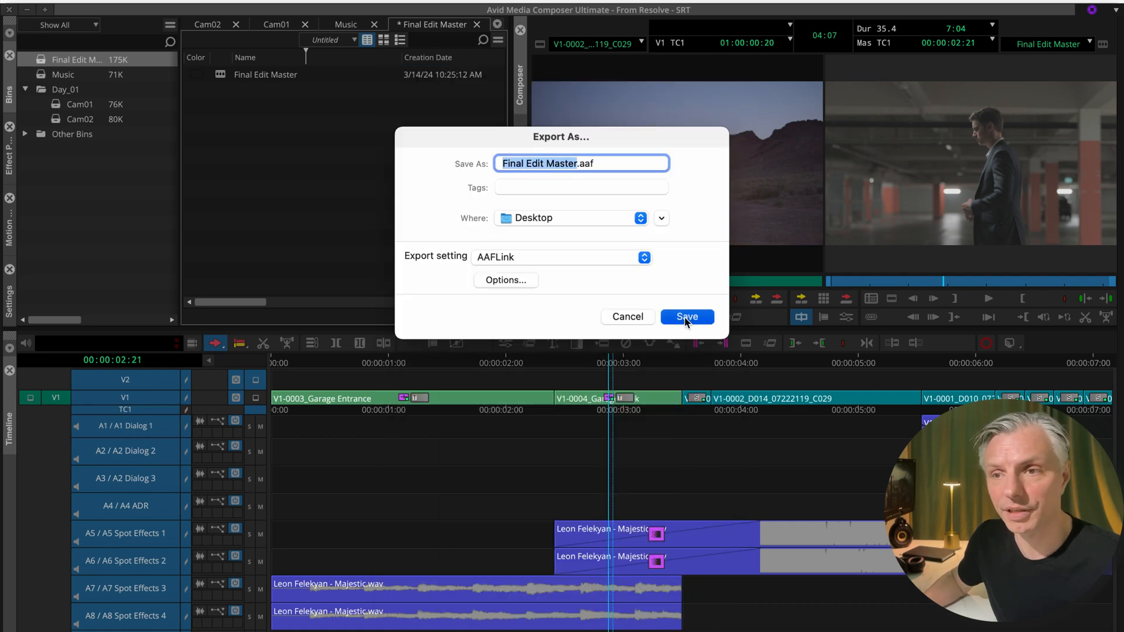
- Save the AAF to the Desktop, then reload the original Final Edit Master sequence
click(686, 317)
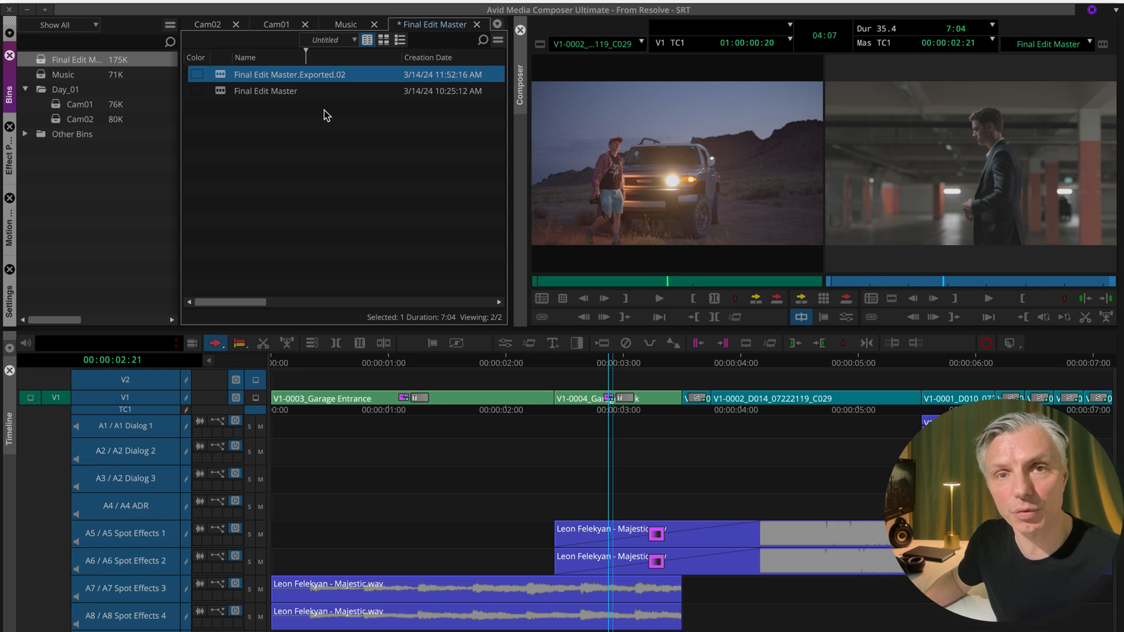
mouse_move(303, 109)
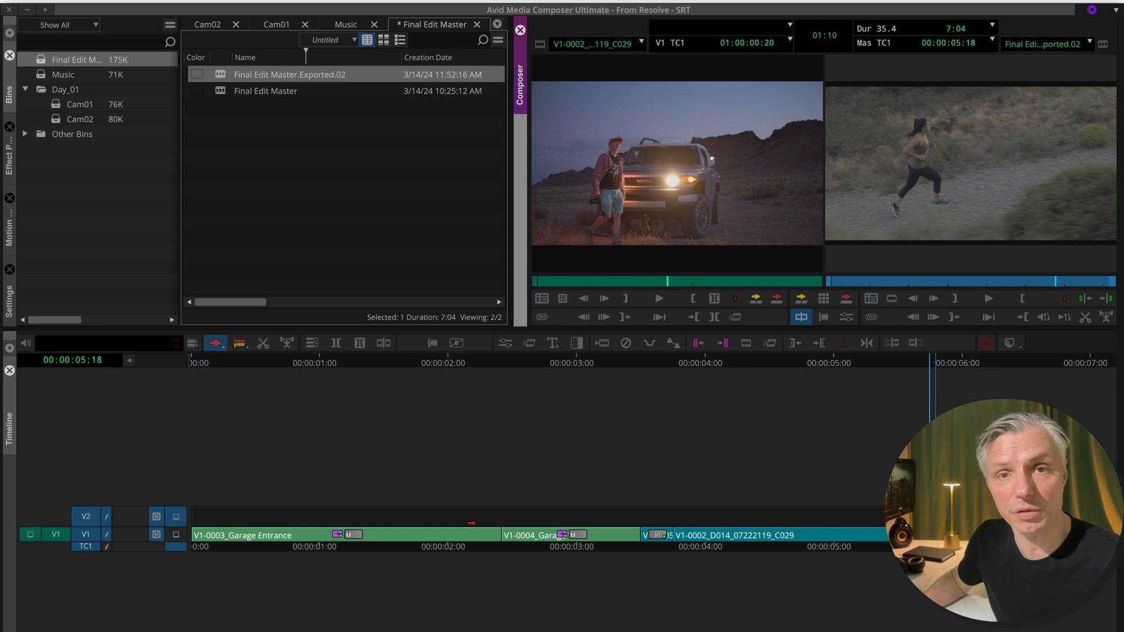
click(335, 342)
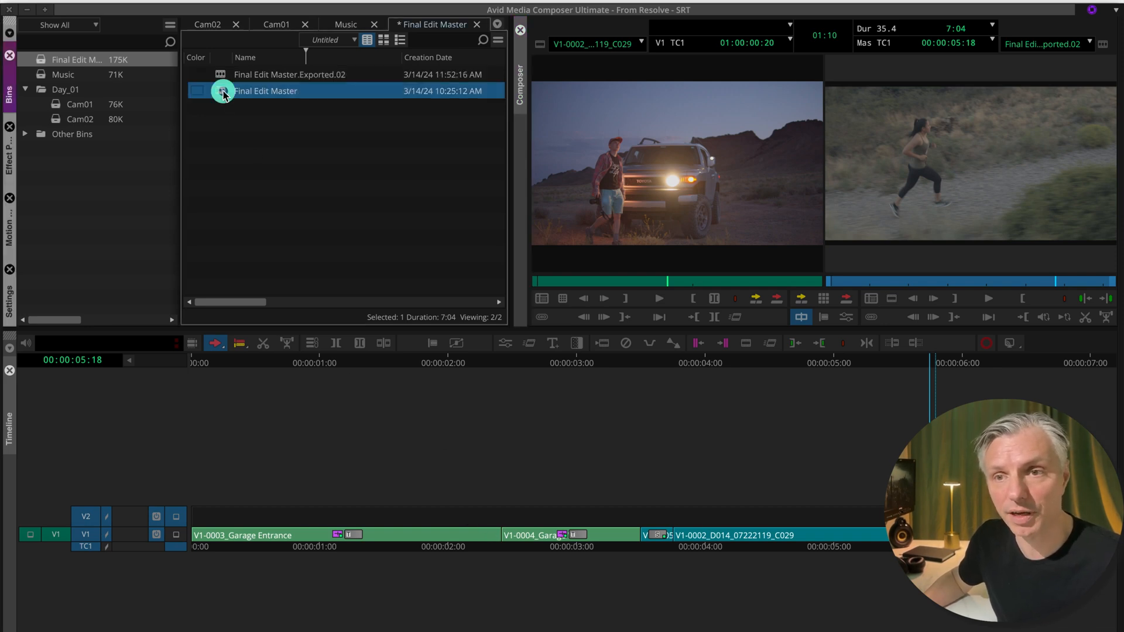
double_click(265, 91)
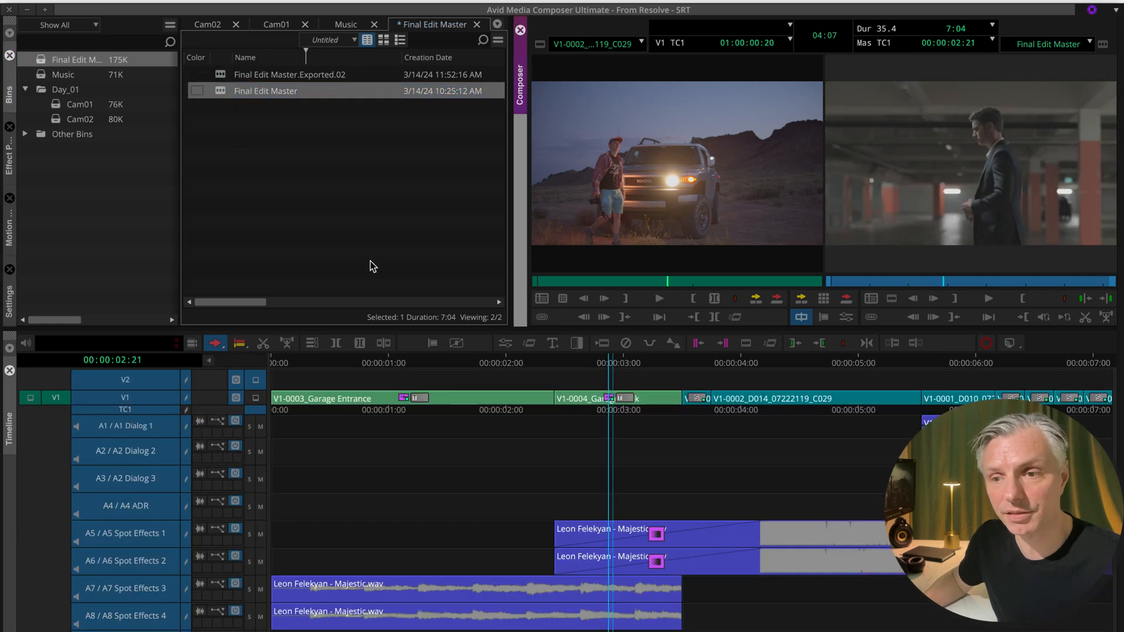
mouse_move(638, 370)
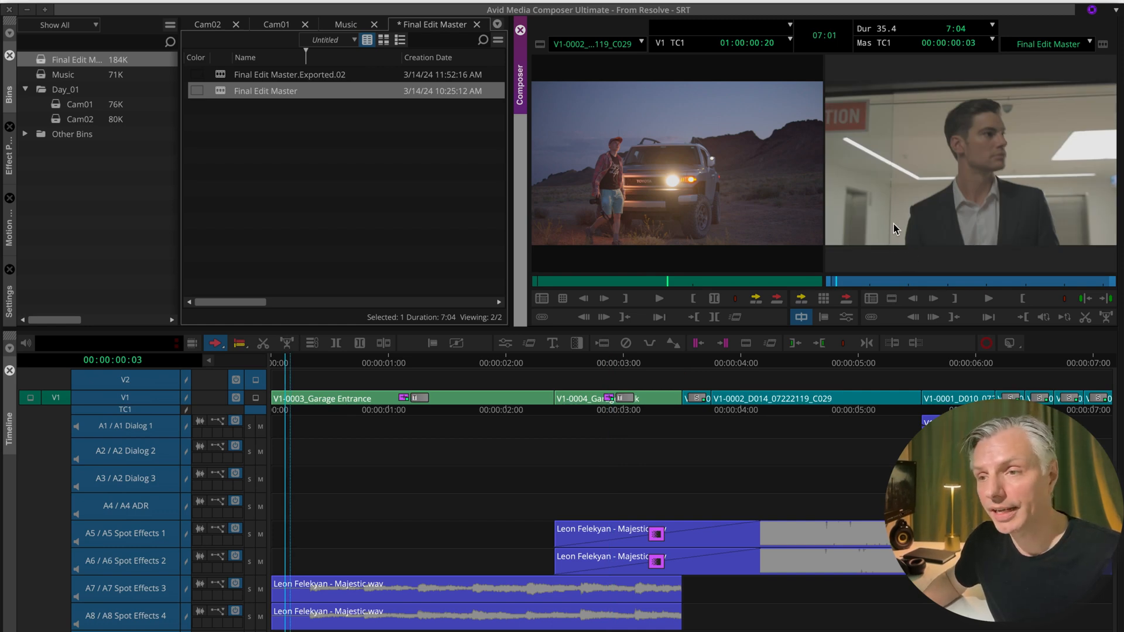
mouse_move(847, 288)
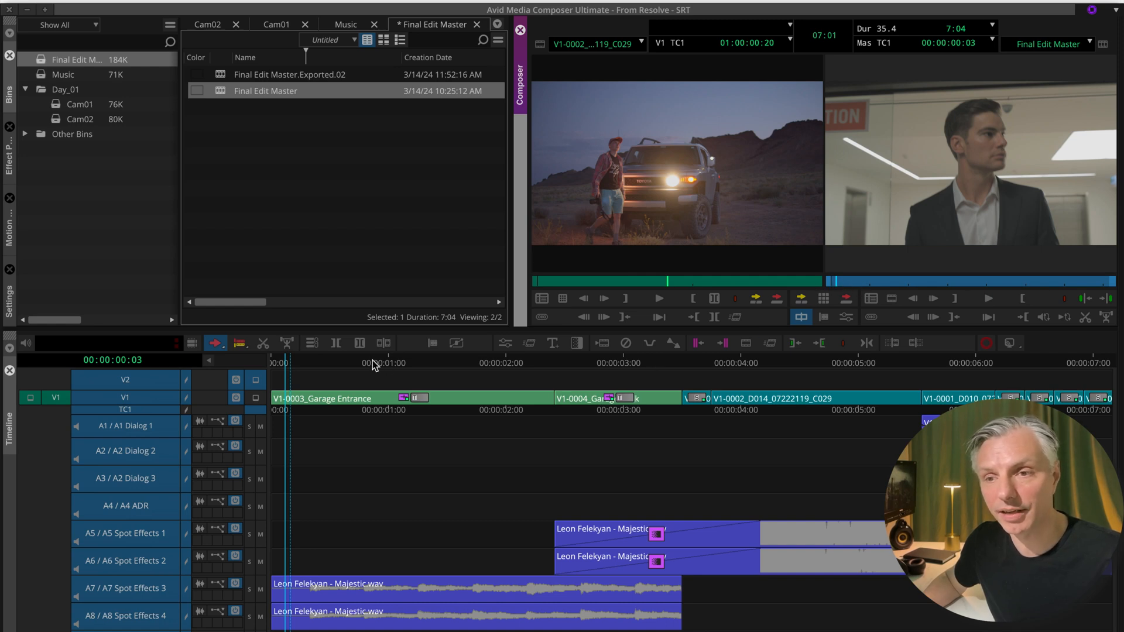
- Export Final Edit Master as a 1920x1080 H.264 MP4 with stereo AAC to the Desktop
click(587, 362)
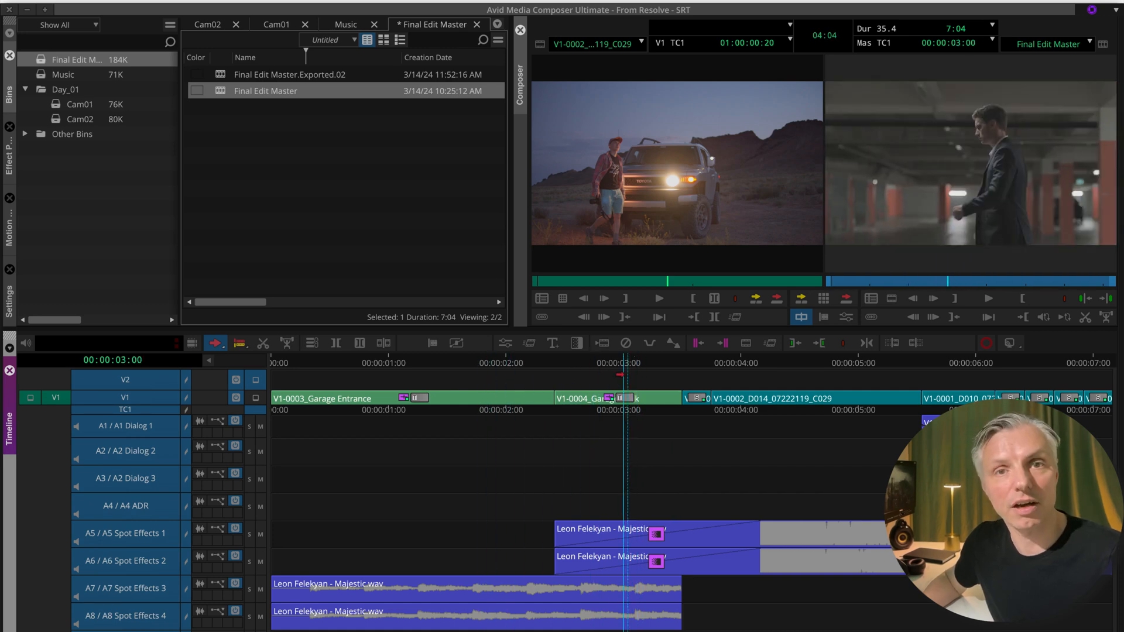
mouse_move(858, 293)
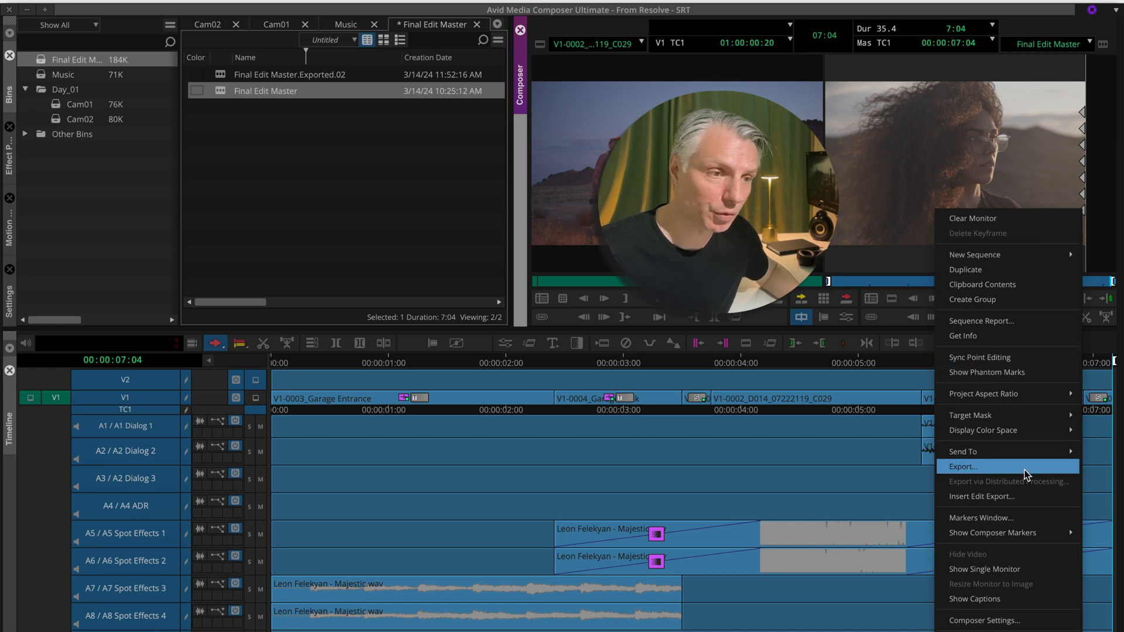
click(964, 467)
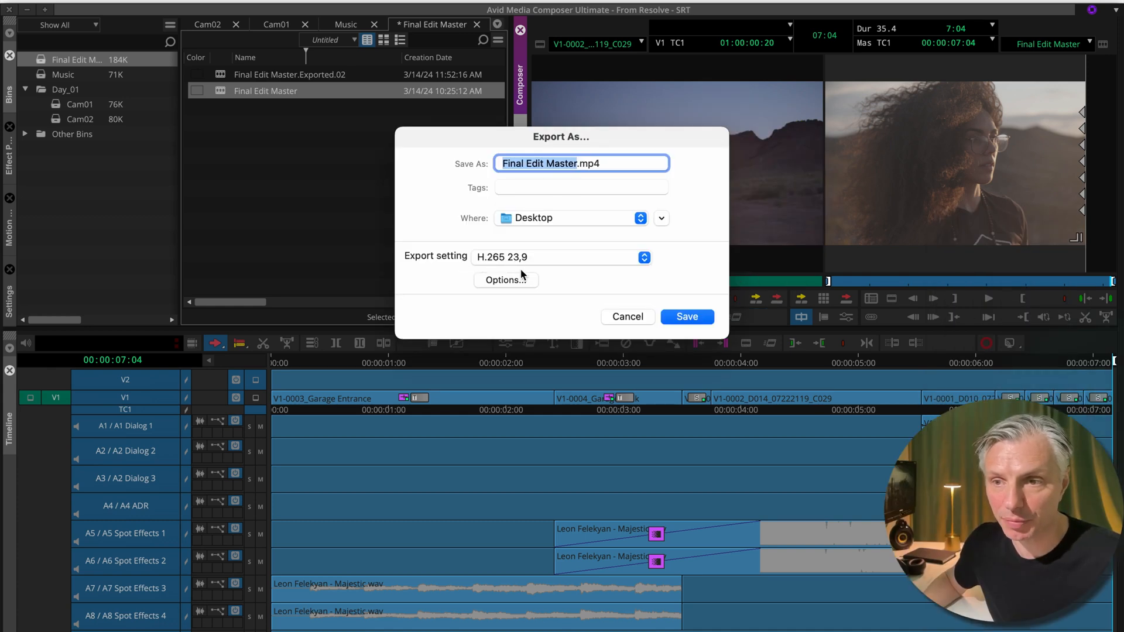
click(685, 316)
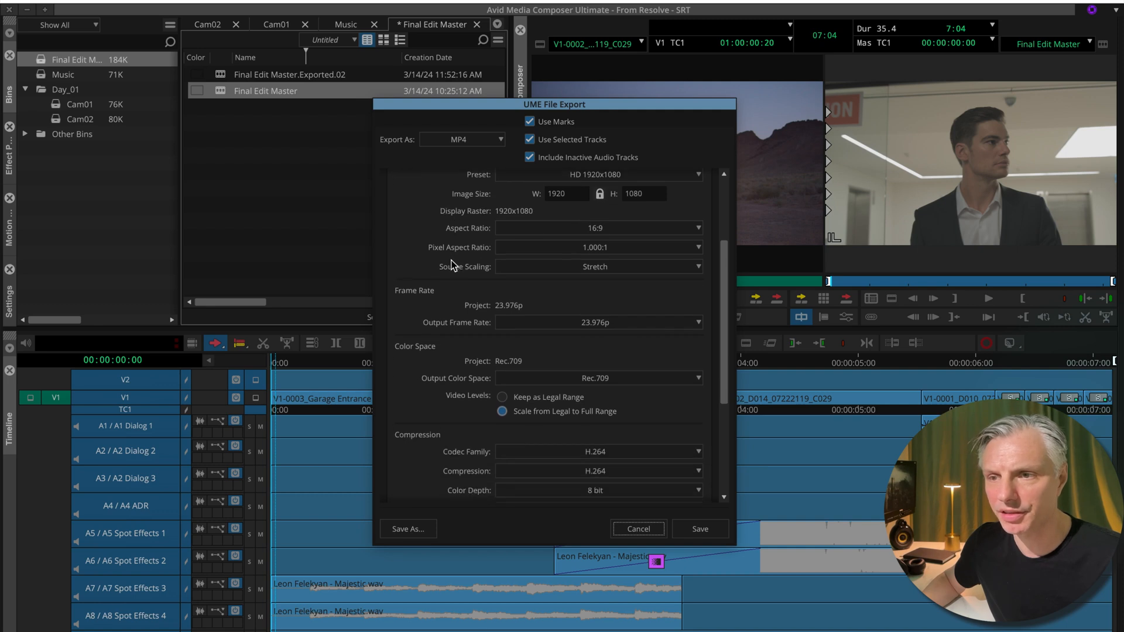
scroll(down, 3)
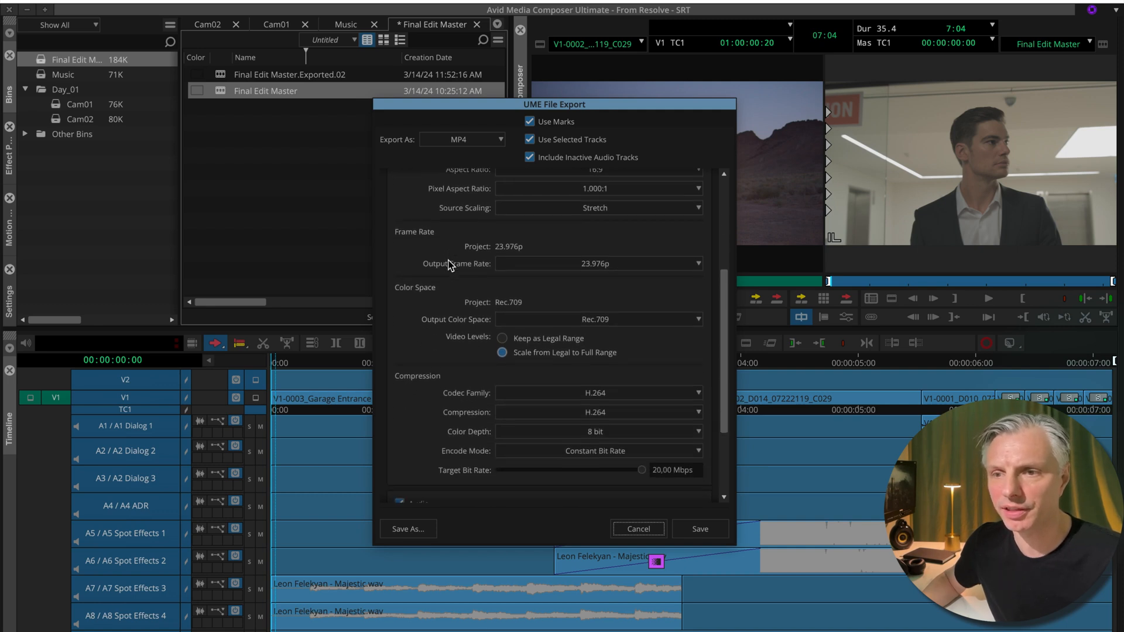
scroll(down, 3)
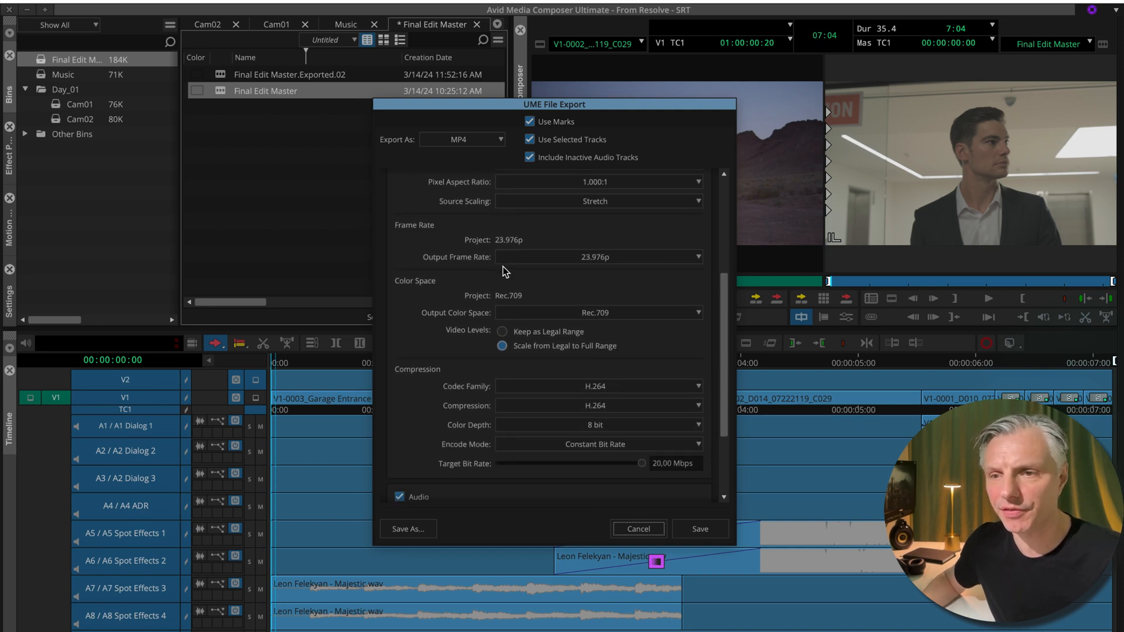
scroll(down, 3)
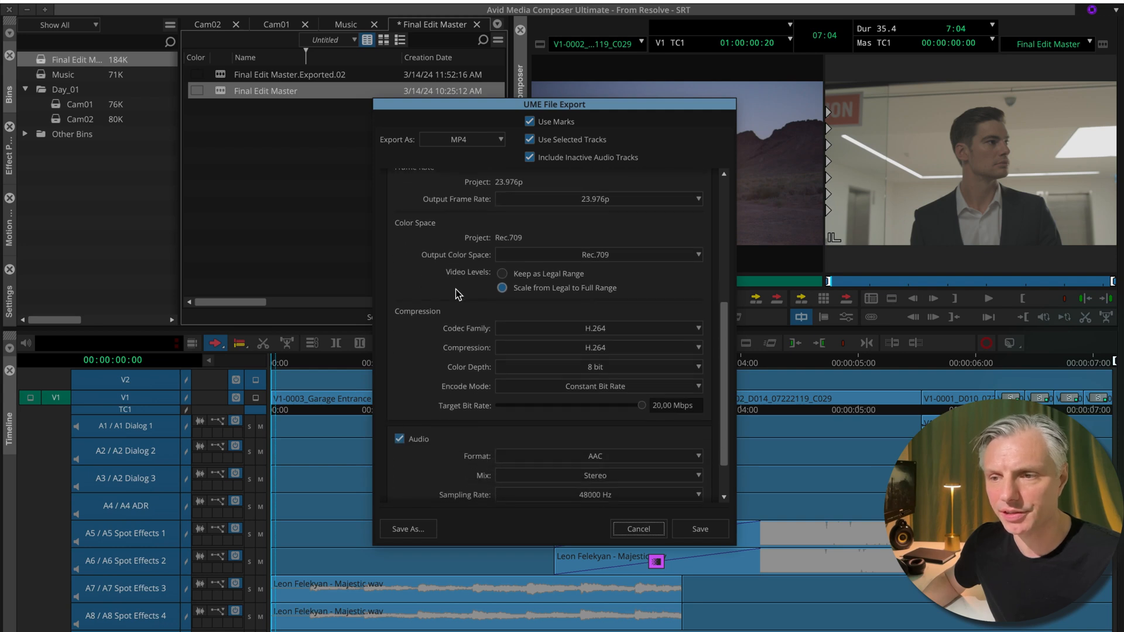
scroll(down, 3)
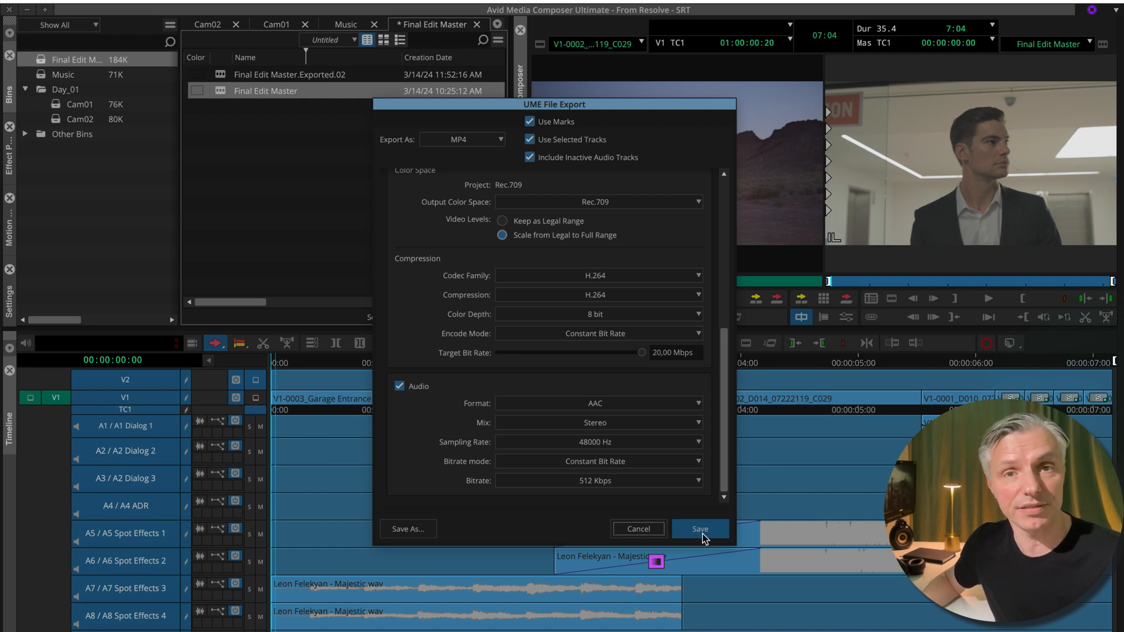
click(699, 528)
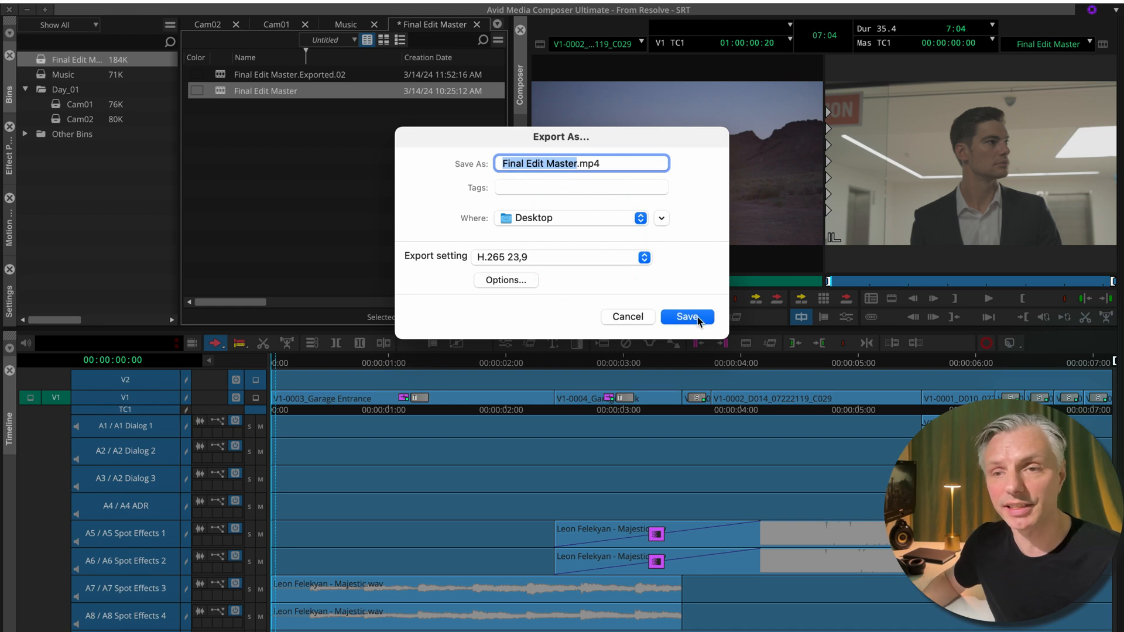
click(686, 317)
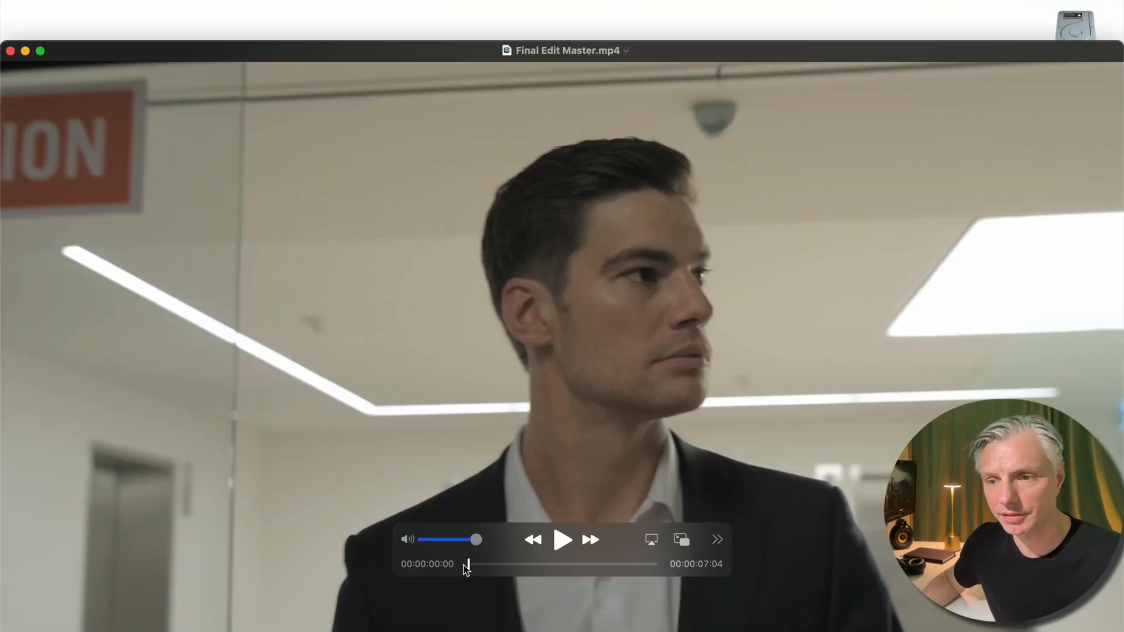
- Scrub through Final Edit Master.mp4 in QuickTime Player
drag(466, 565, 592, 564)
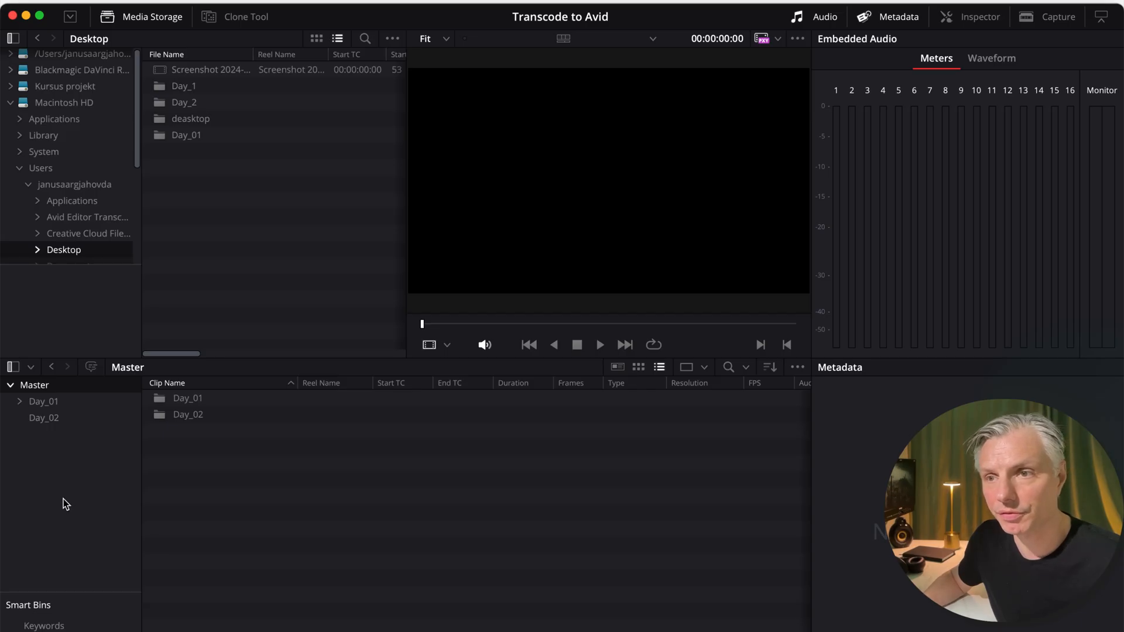
mouse_move(252, 357)
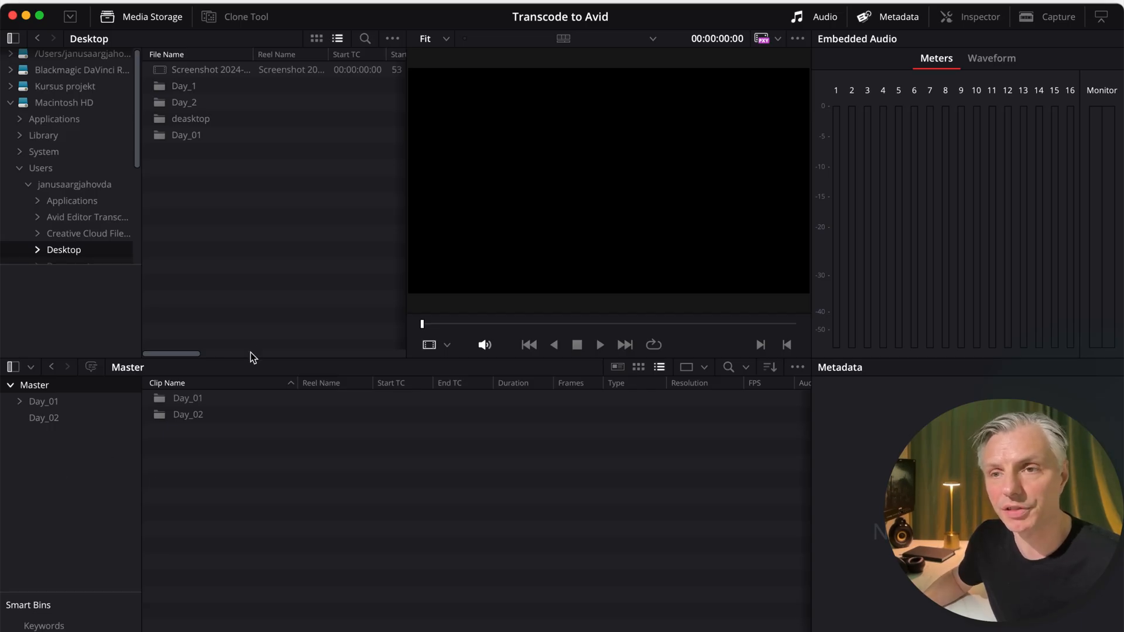
mouse_move(481, 47)
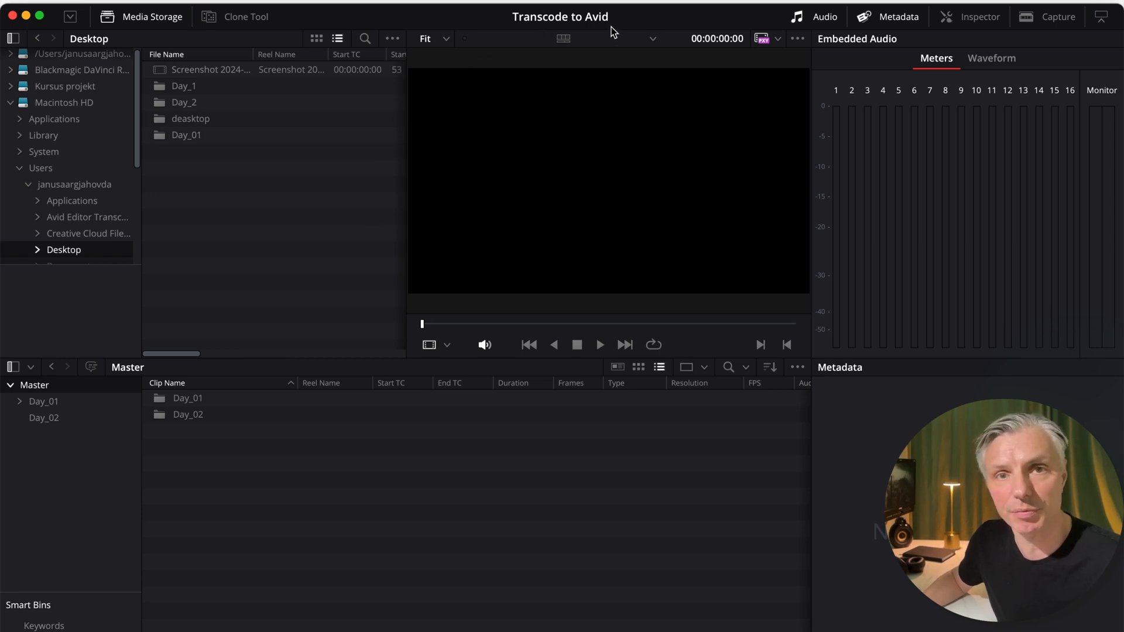
- Create the To grade from Avid bin and start an AAF timeline import into it
right_click(115, 466)
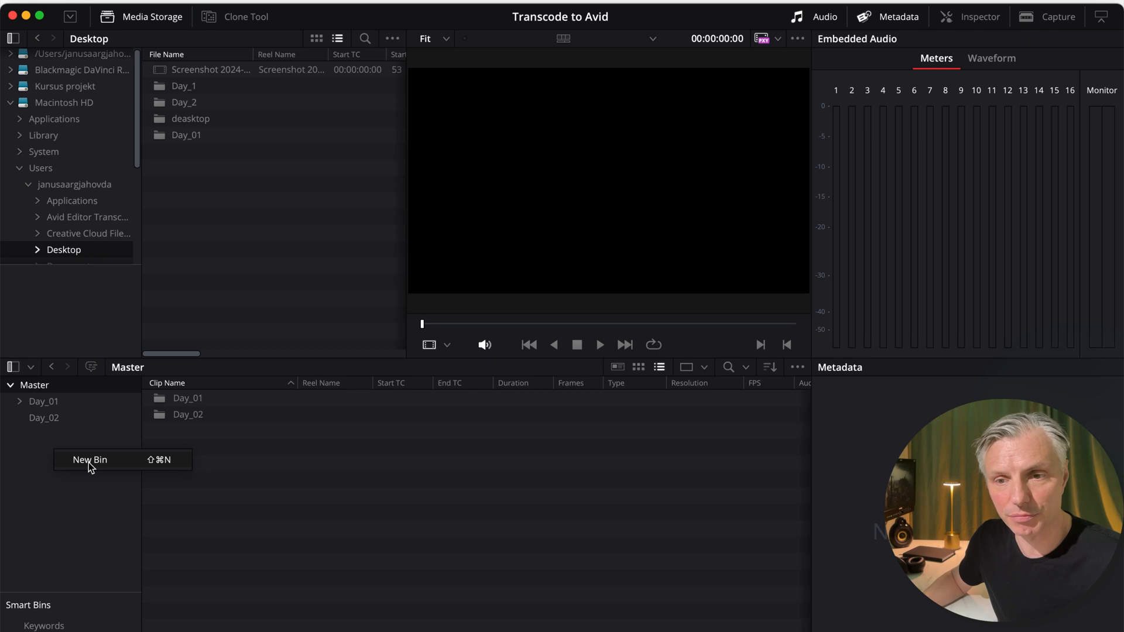
click(89, 460)
text(To grade from Avid)
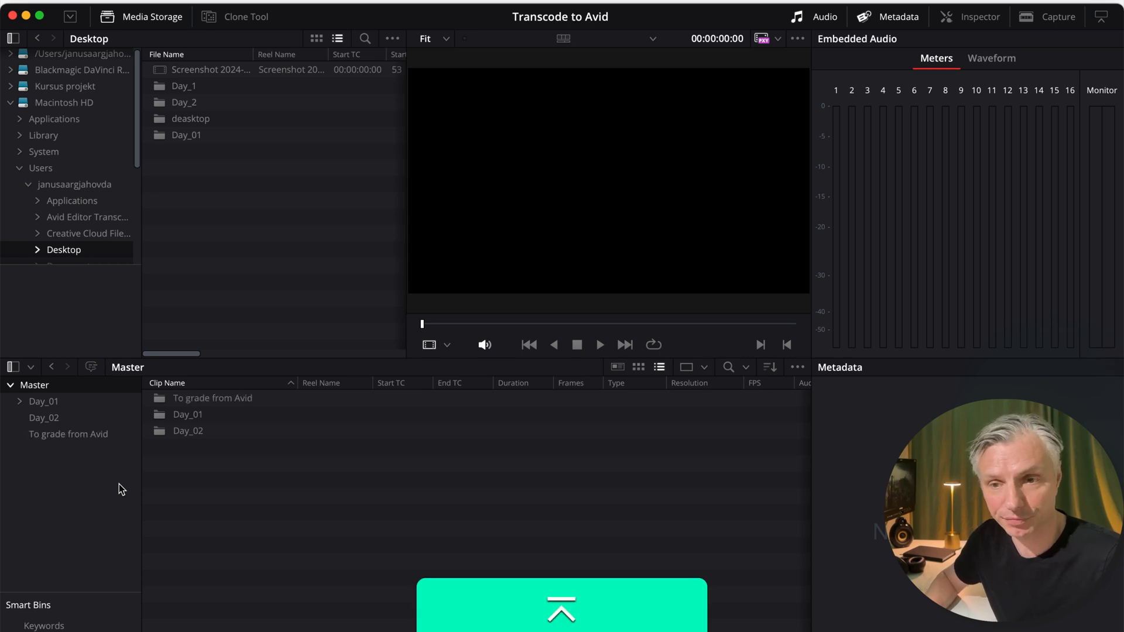
right_click(169, 419)
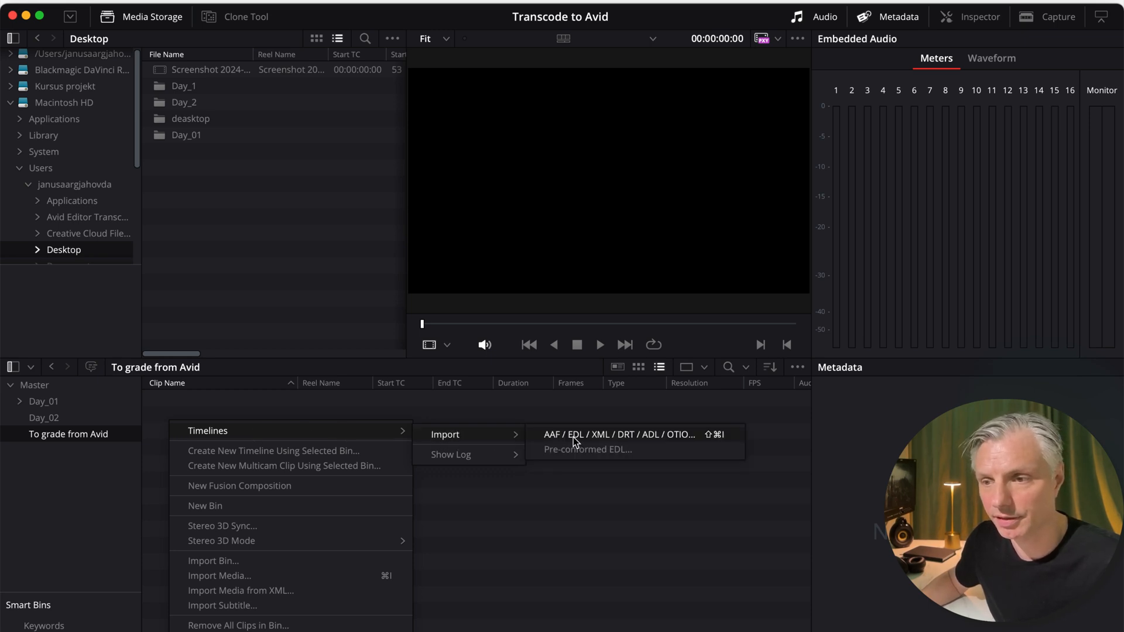
click(617, 435)
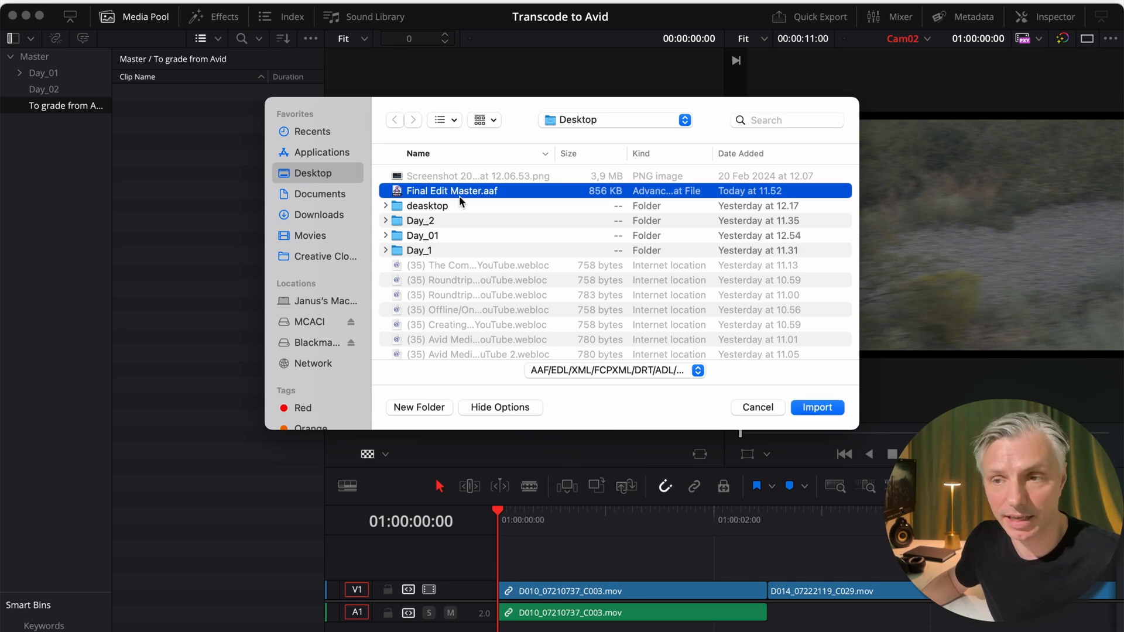
mouse_move(821, 381)
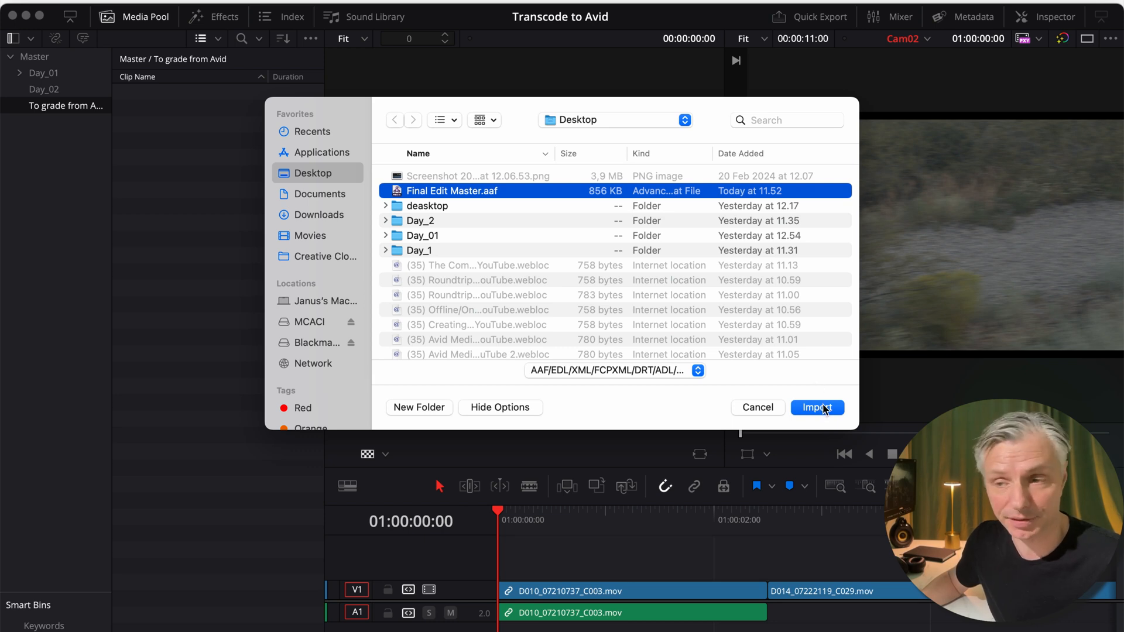
- Import Final Edit Master.aaf, linking to source camera files instead of importing clips
click(817, 407)
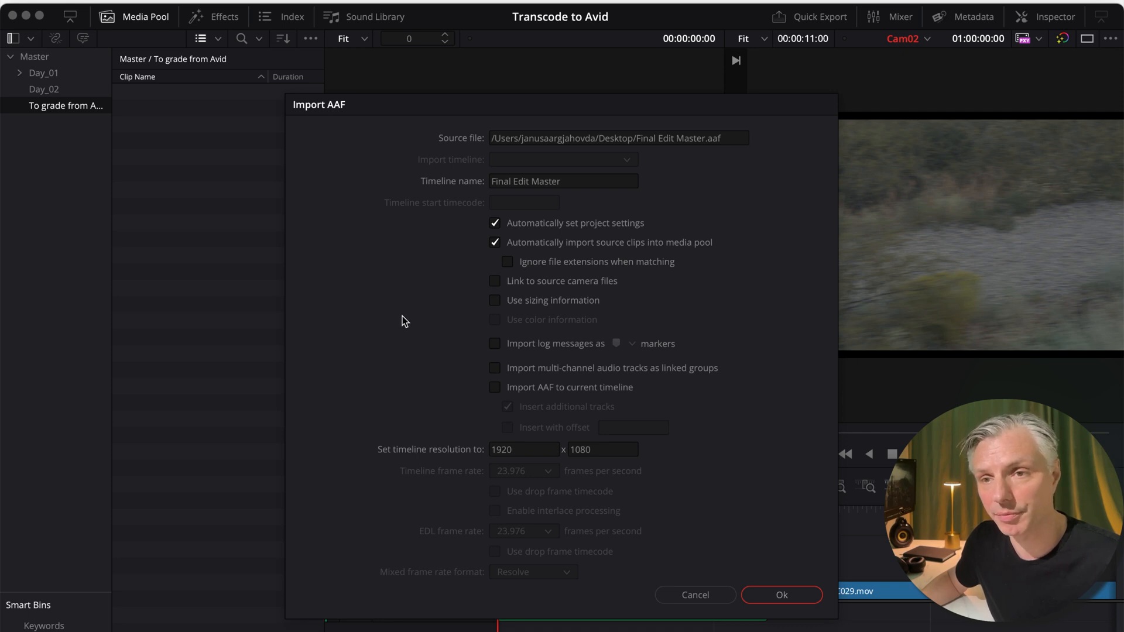
mouse_move(582, 295)
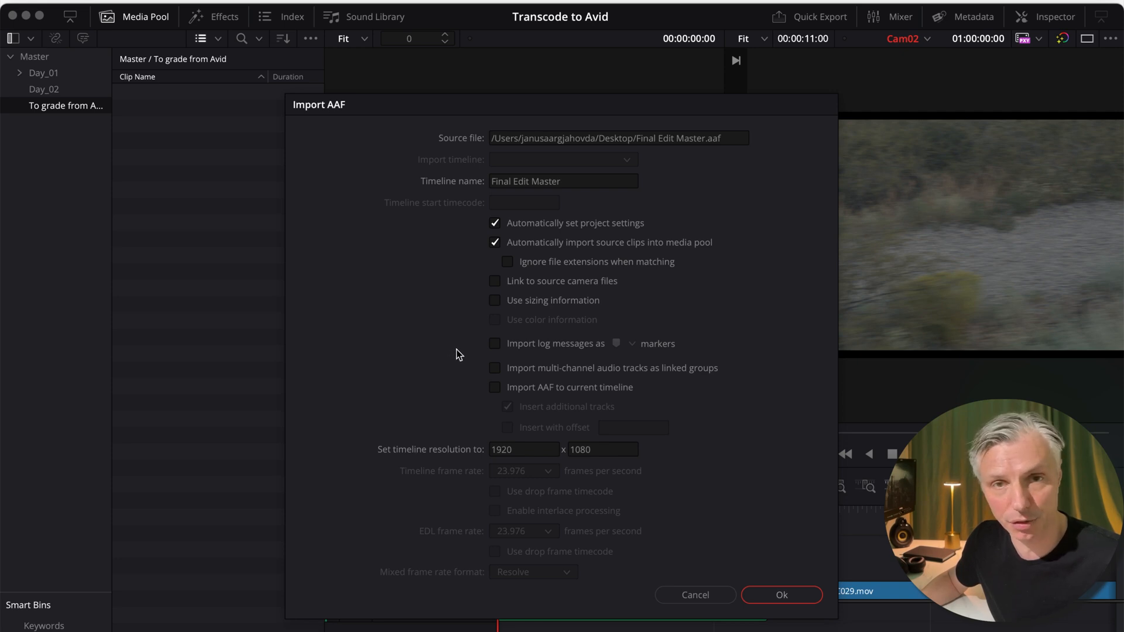
mouse_move(448, 344)
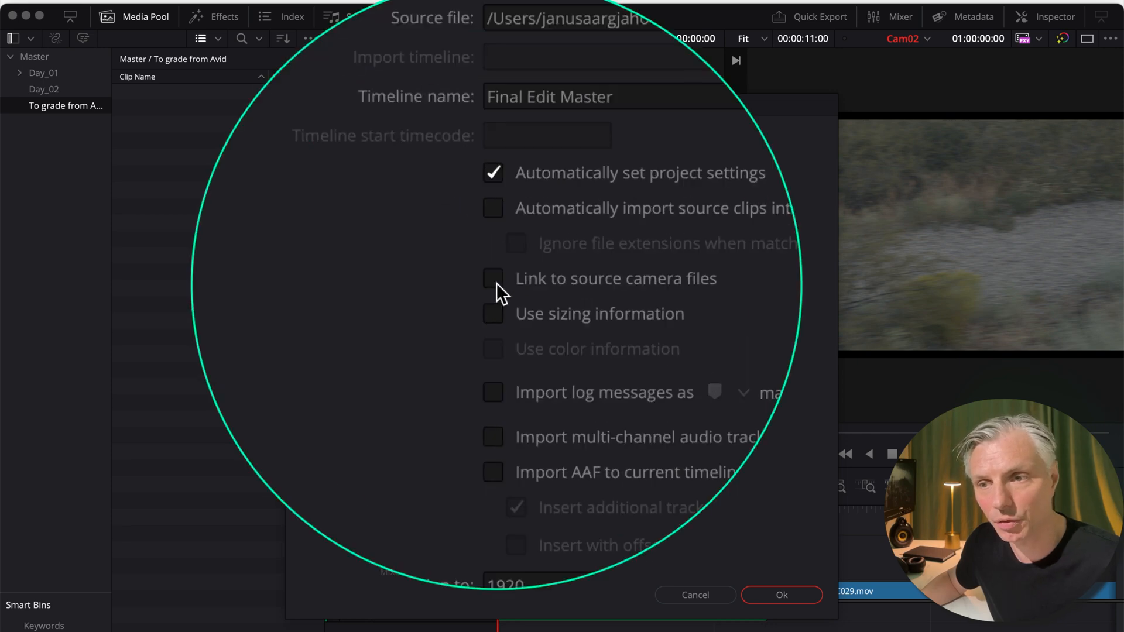
click(492, 278)
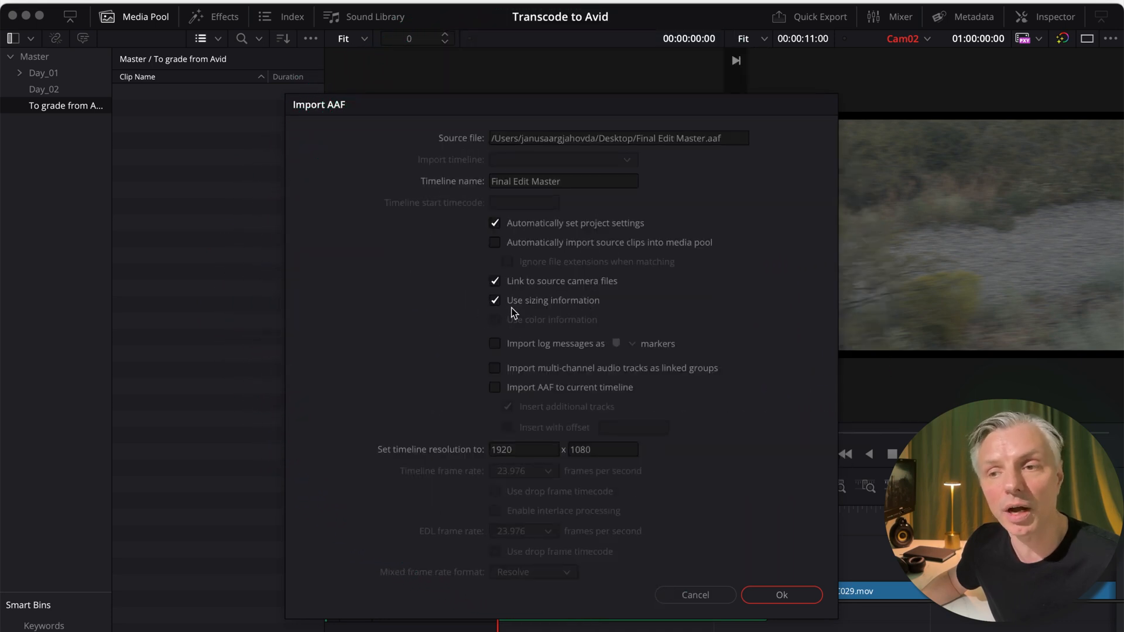
mouse_move(620, 313)
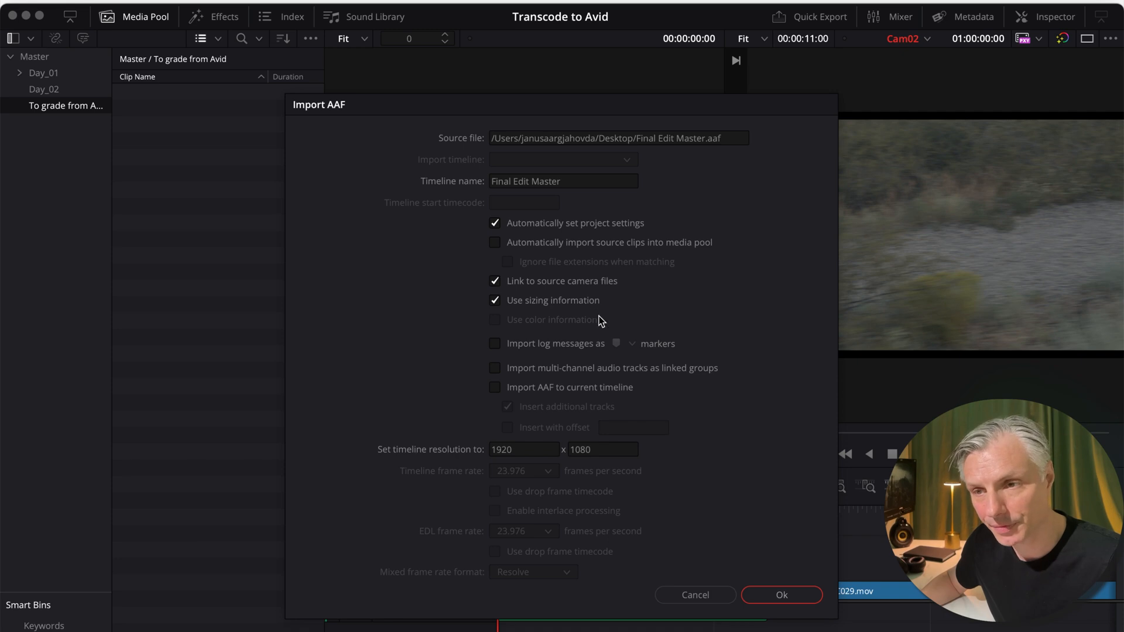
mouse_move(629, 307)
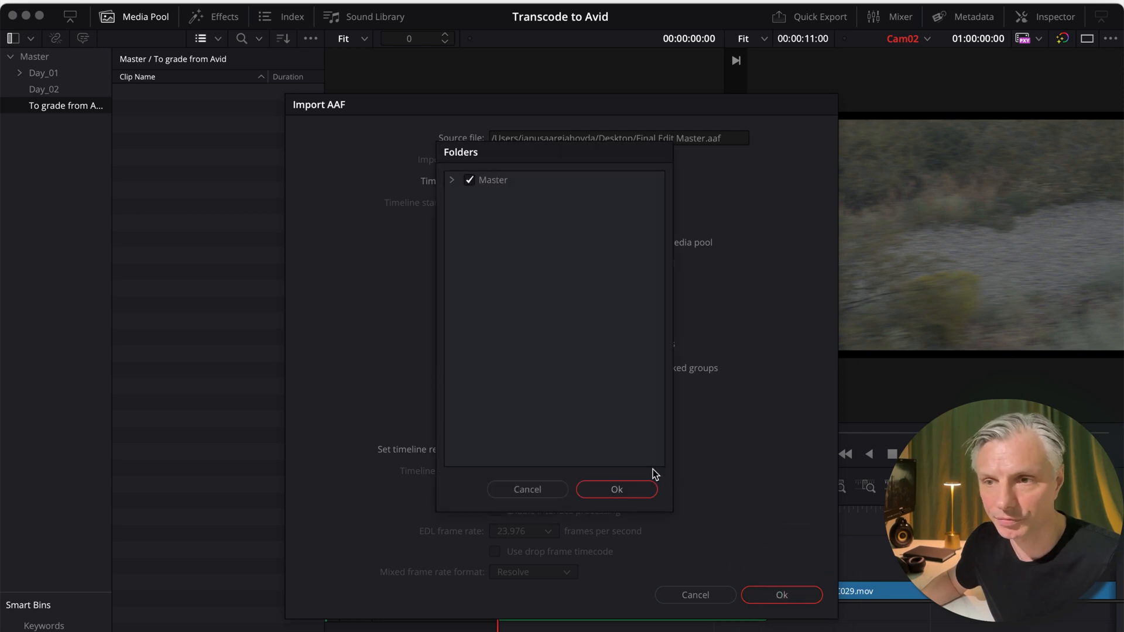
- Expand Master and conform against source clips in all its bins
click(451, 180)
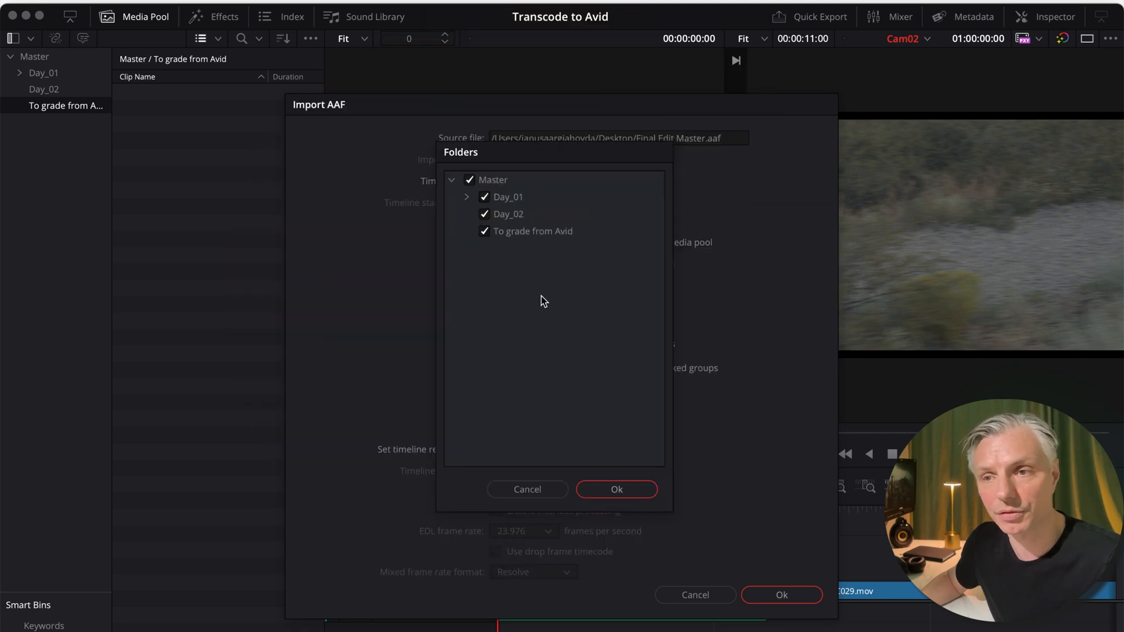
mouse_move(491, 254)
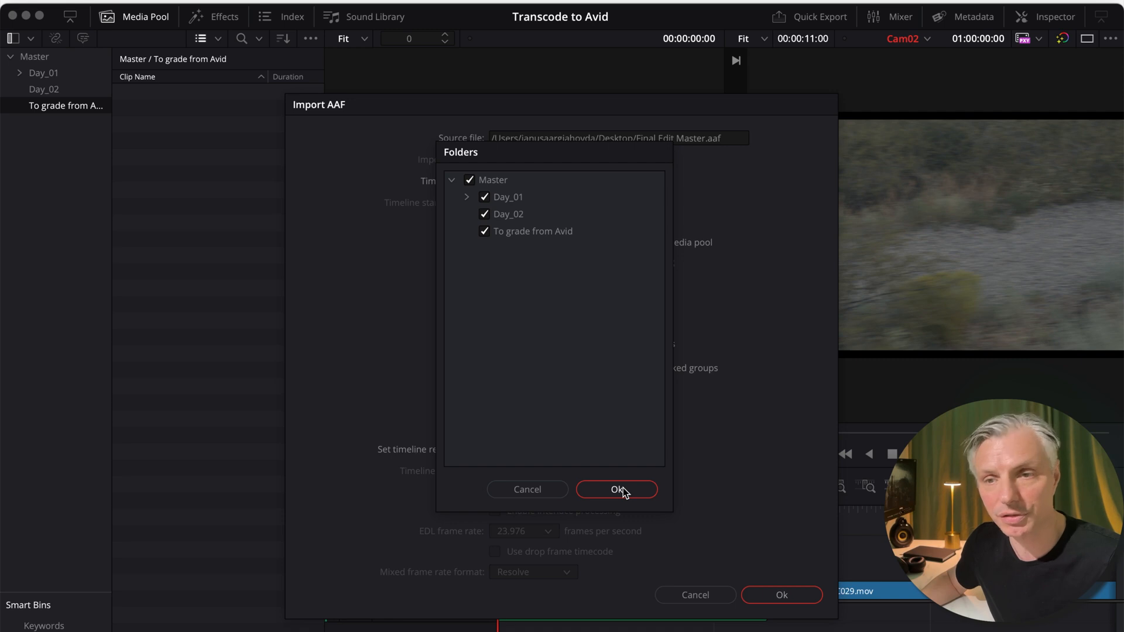
click(616, 489)
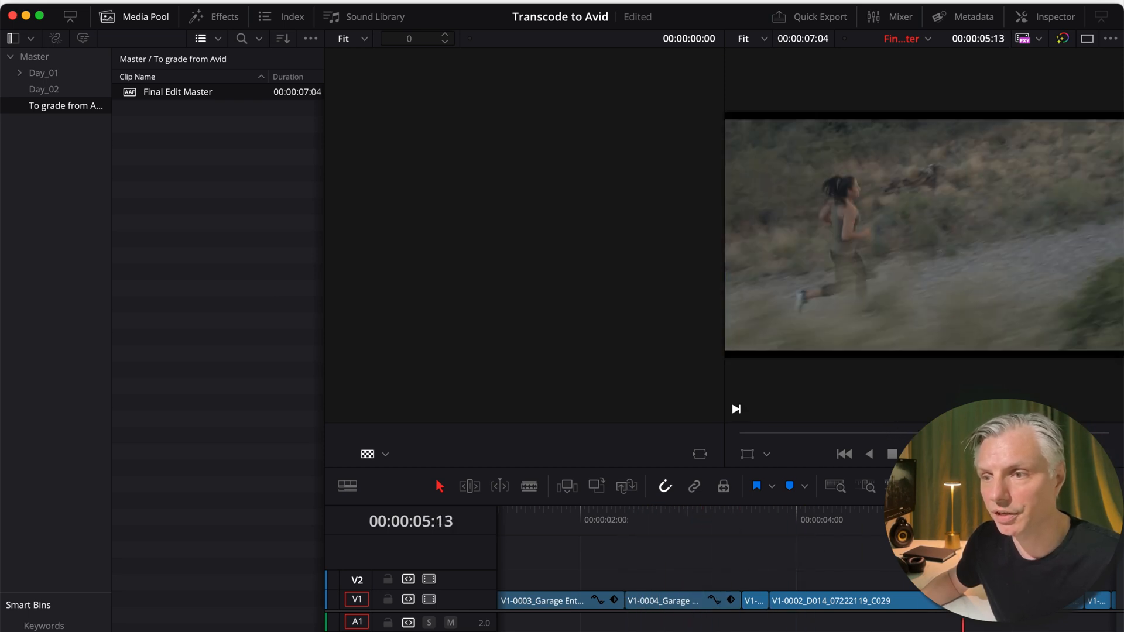
- Add Final Edit Master.mp4 from Media Storage as an offline reference clip
click(880, 513)
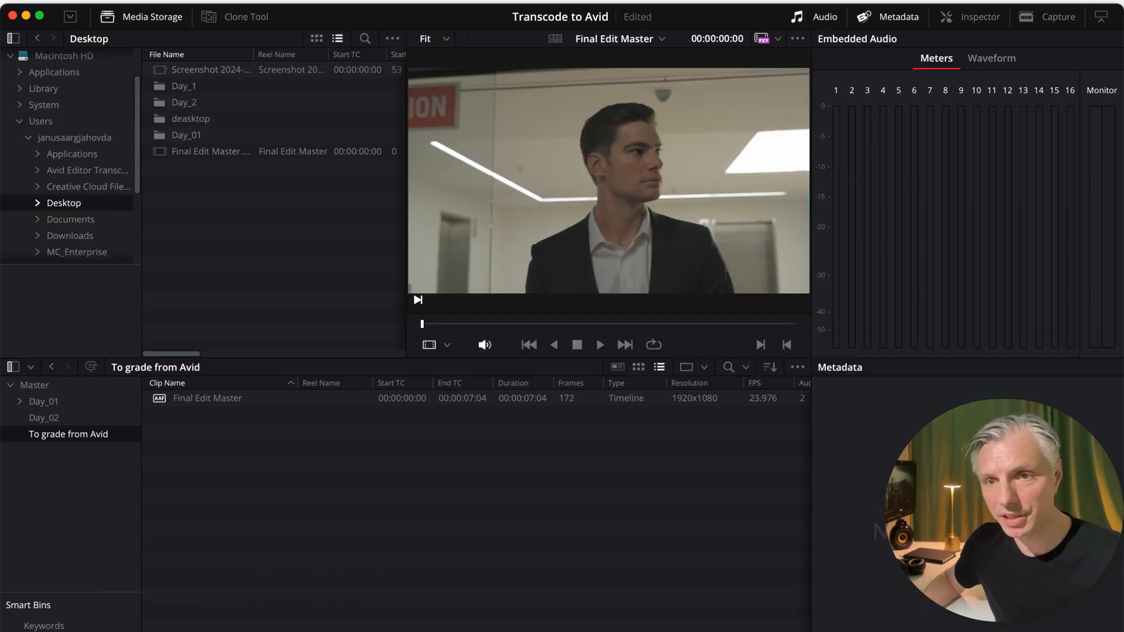
mouse_move(222, 255)
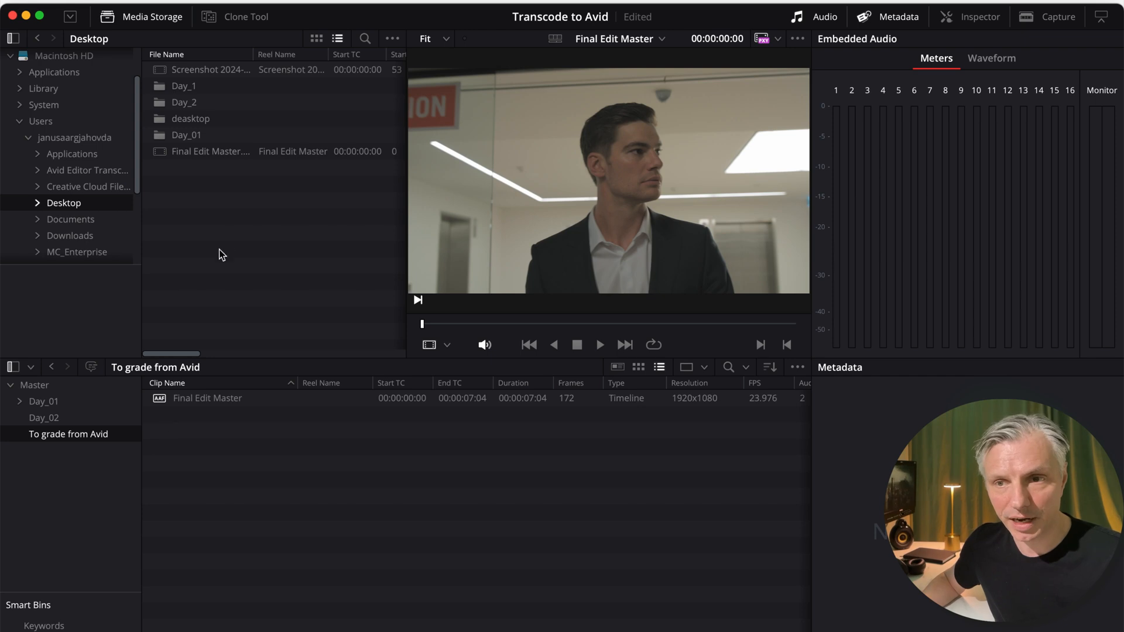
mouse_move(146, 215)
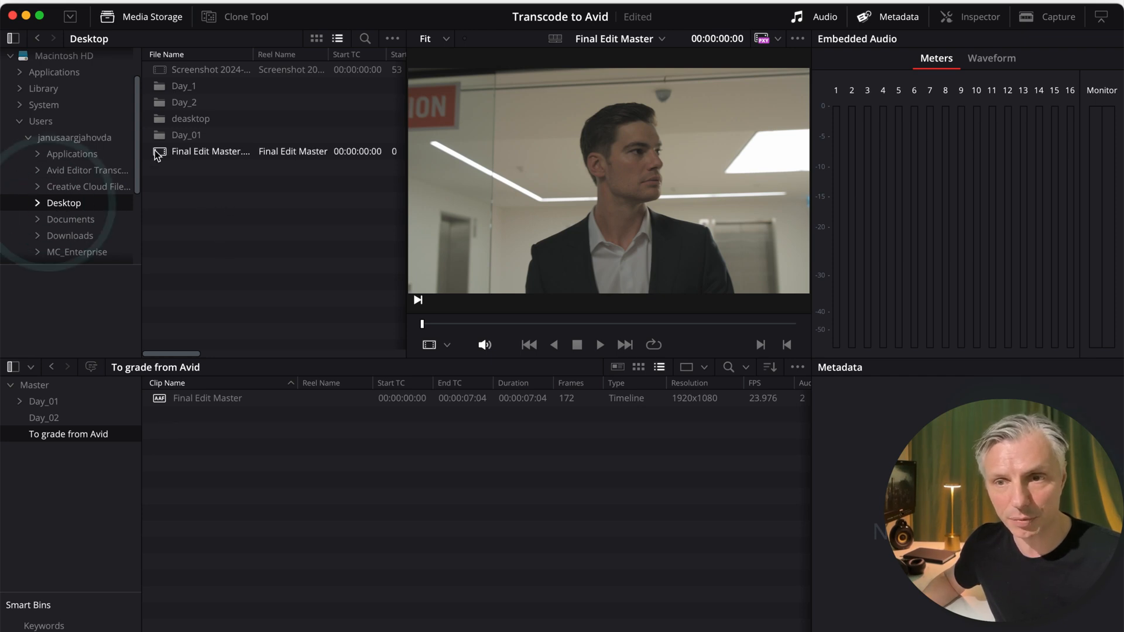
right_click(210, 151)
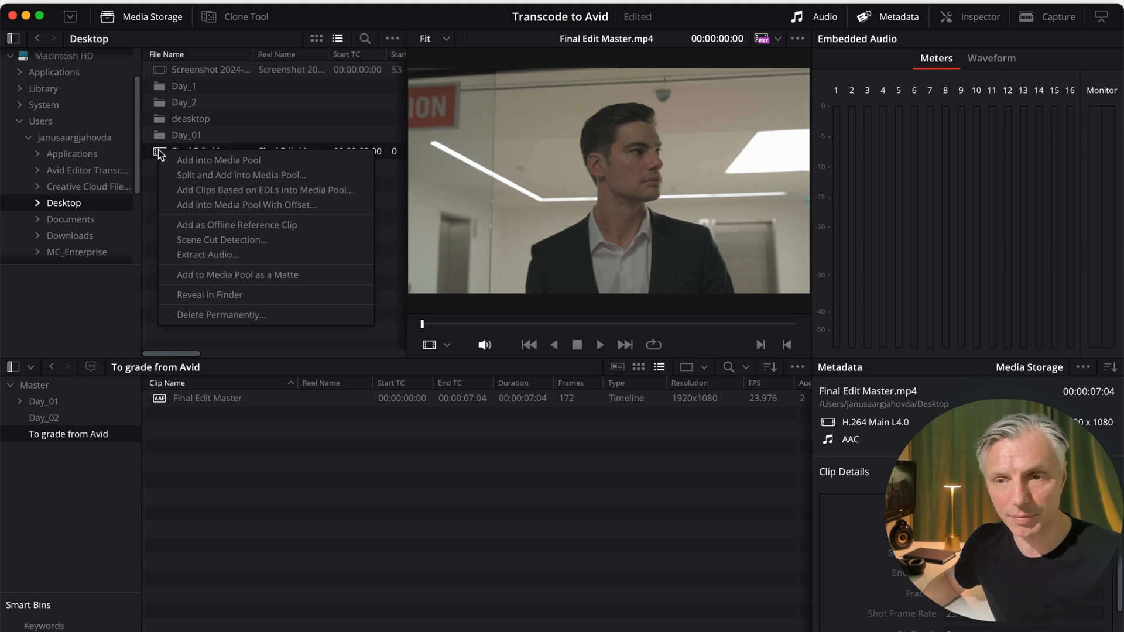
mouse_move(243, 224)
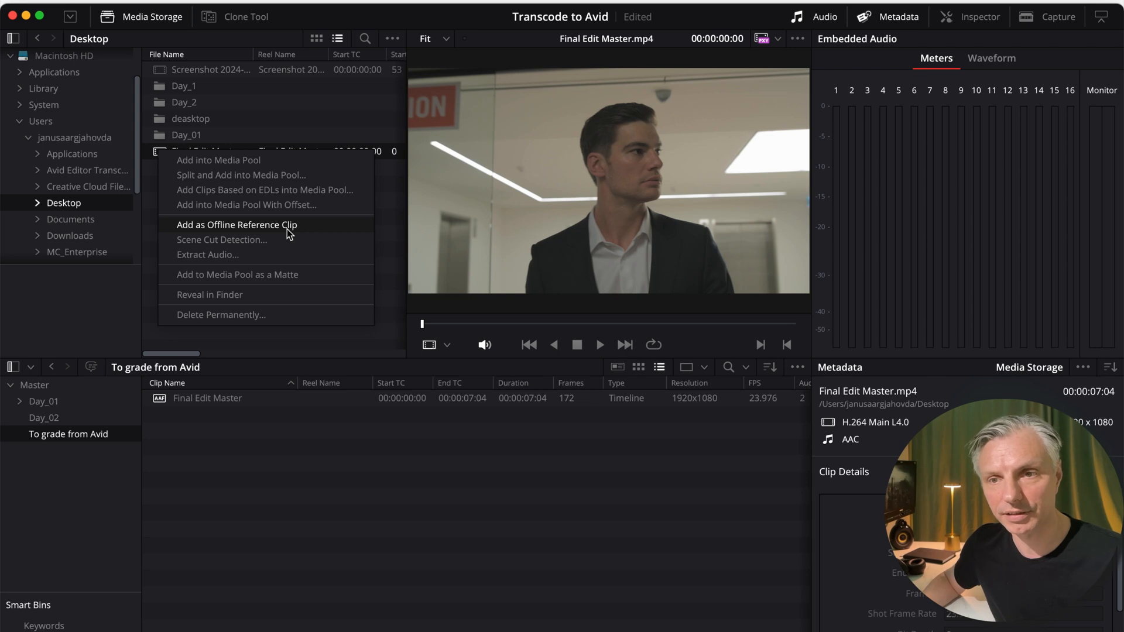
click(236, 224)
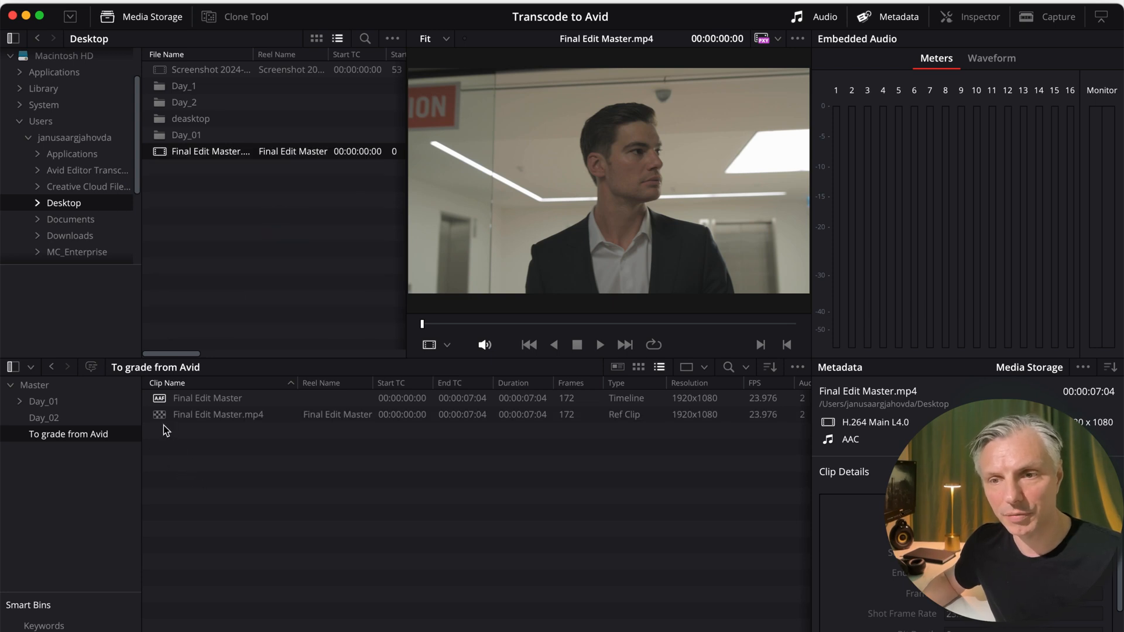
mouse_move(60, 444)
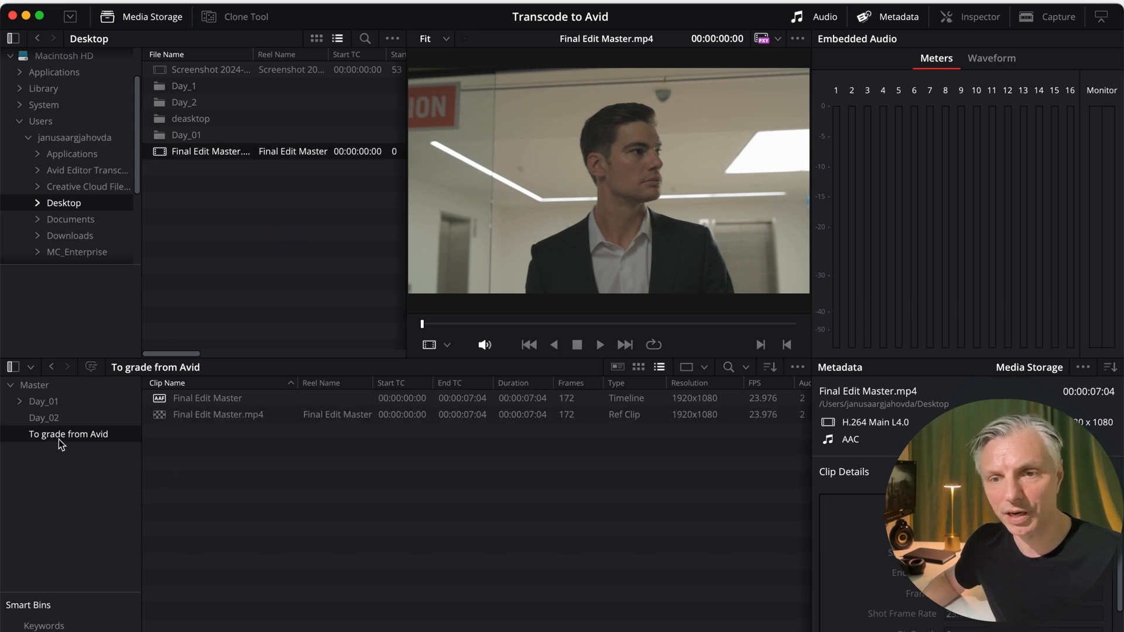
click(207, 398)
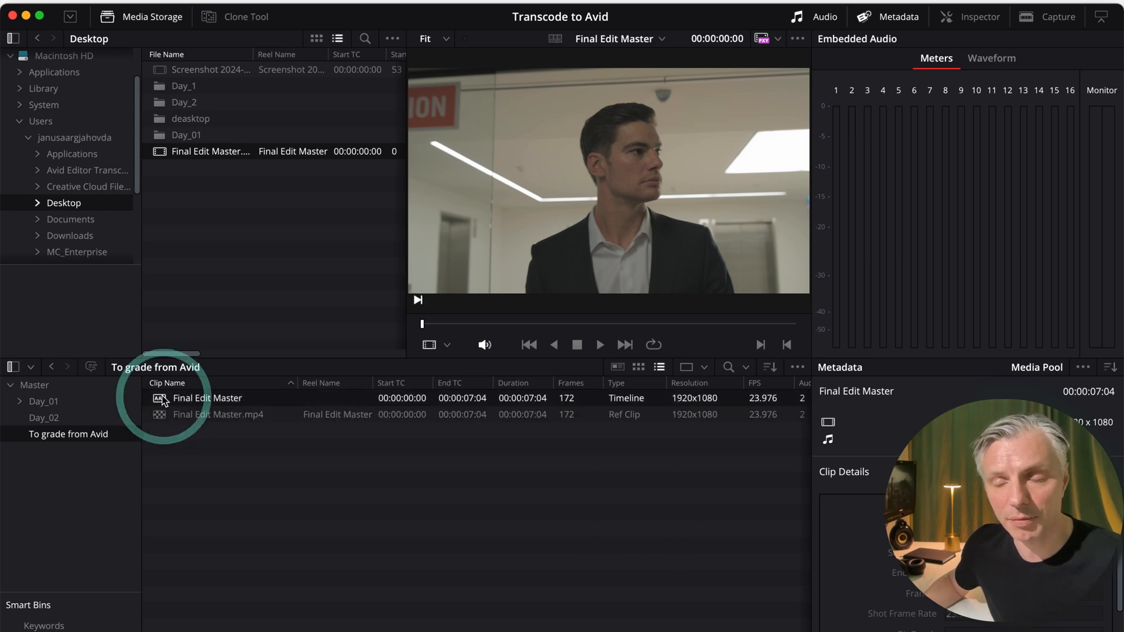
- Link Final Edit Master.mp4 as the timeline's offline reference clip
right_click(207, 398)
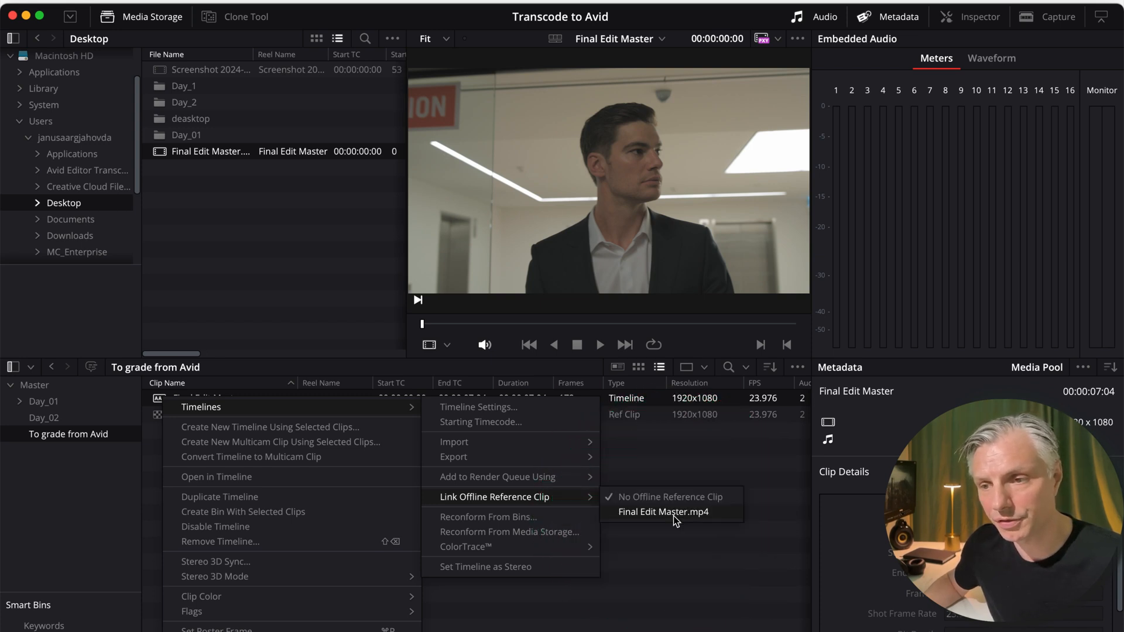
click(661, 512)
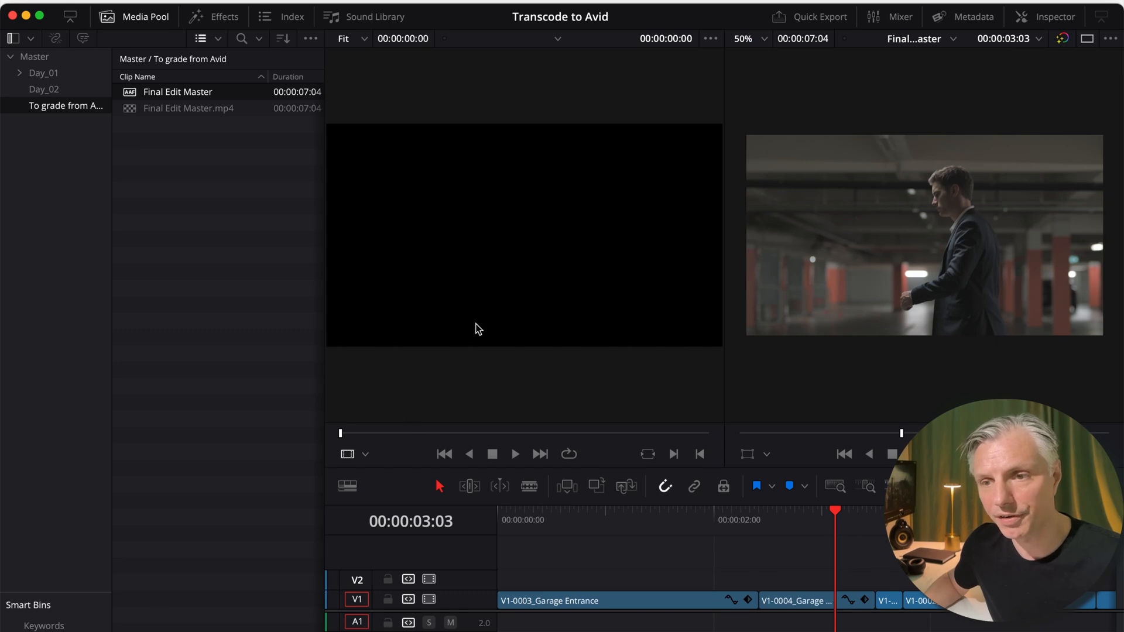
- Switch the source viewer to Offline and scrub the playhead to compare frames
click(364, 454)
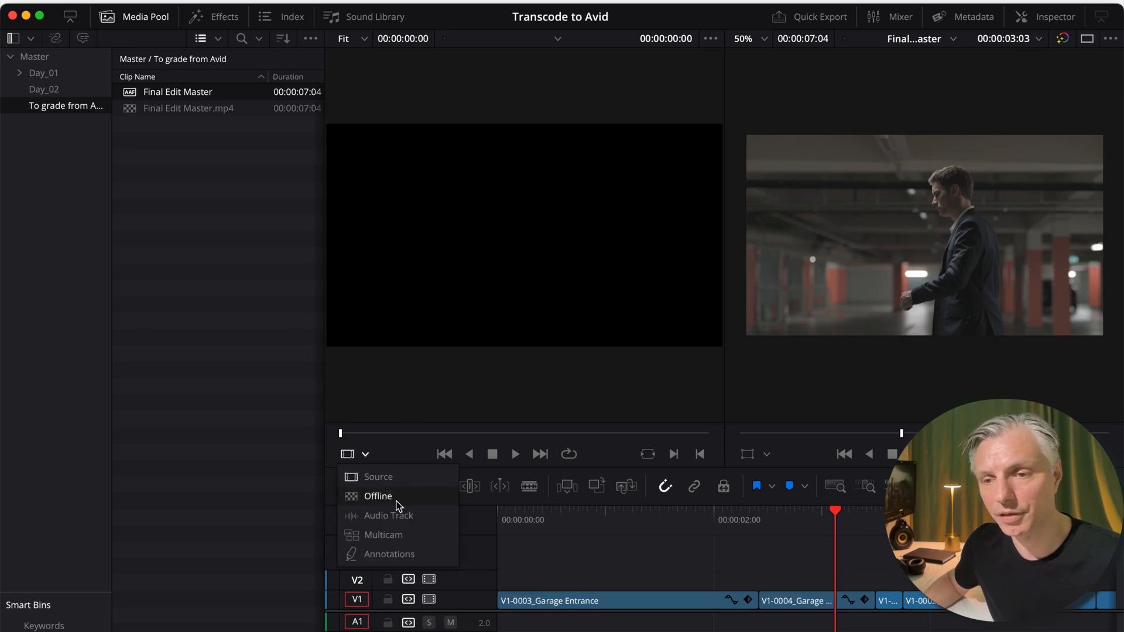
click(378, 496)
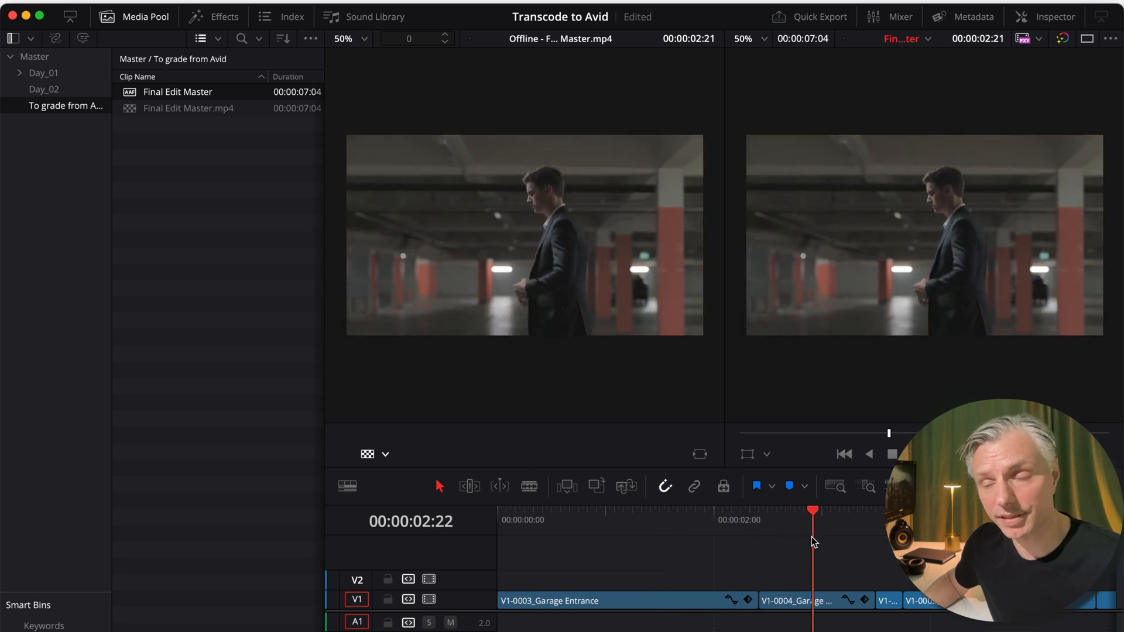
drag(812, 513, 772, 513)
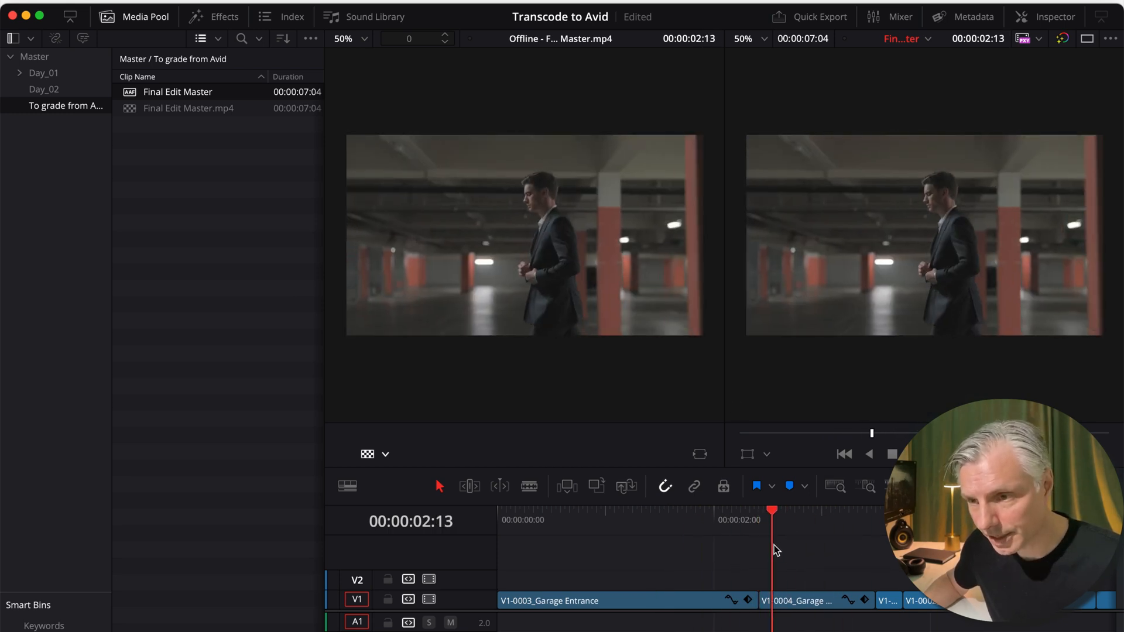
drag(772, 512, 840, 512)
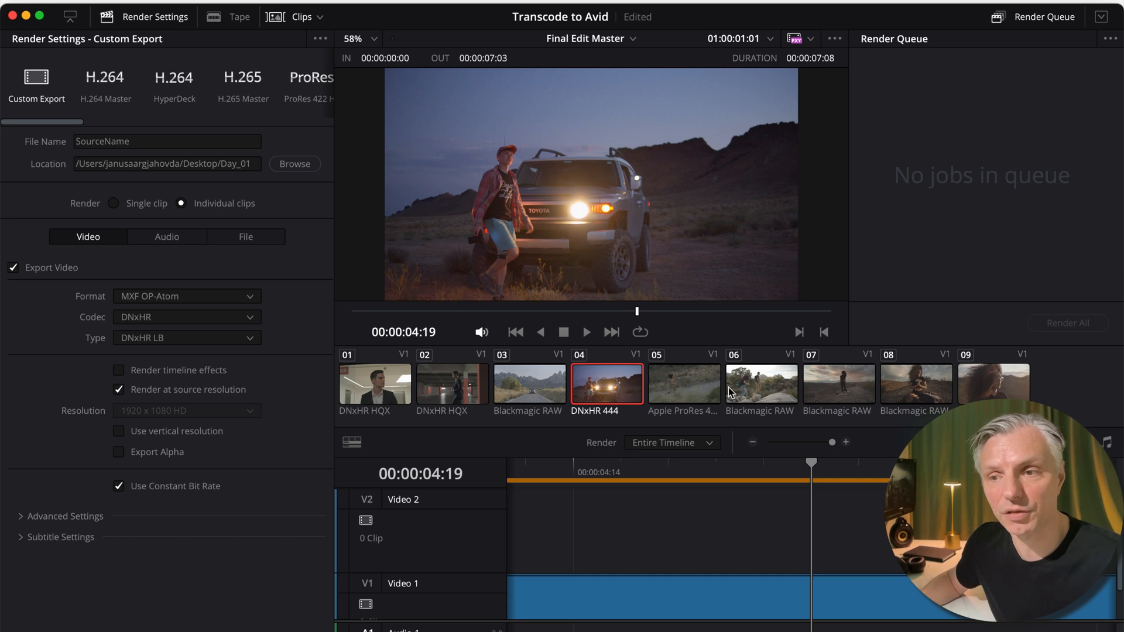
mouse_move(735, 394)
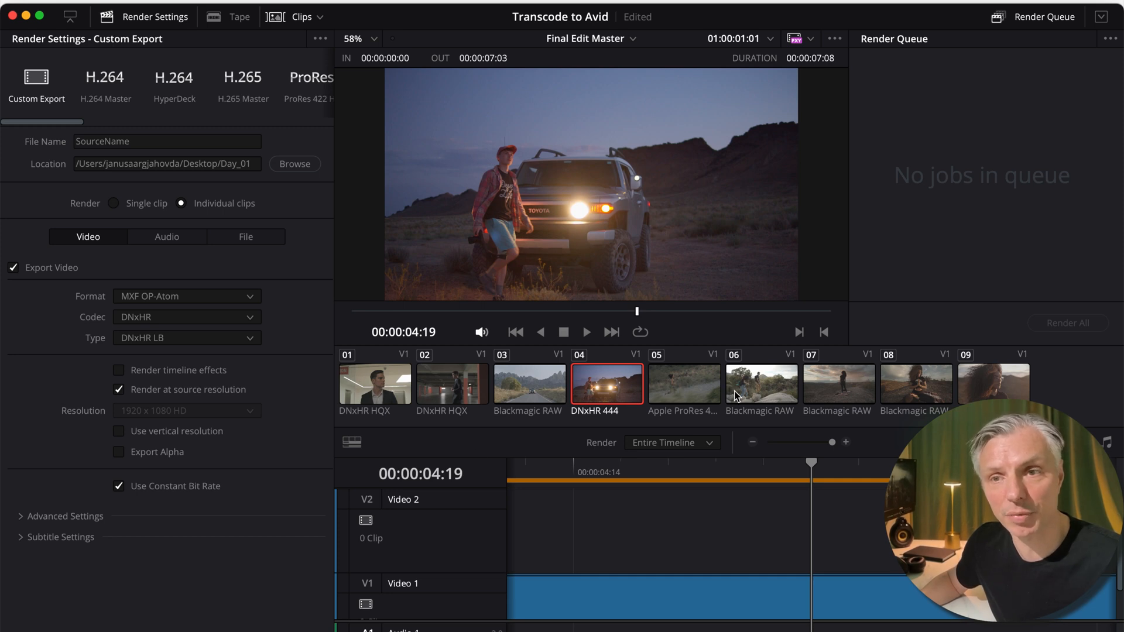